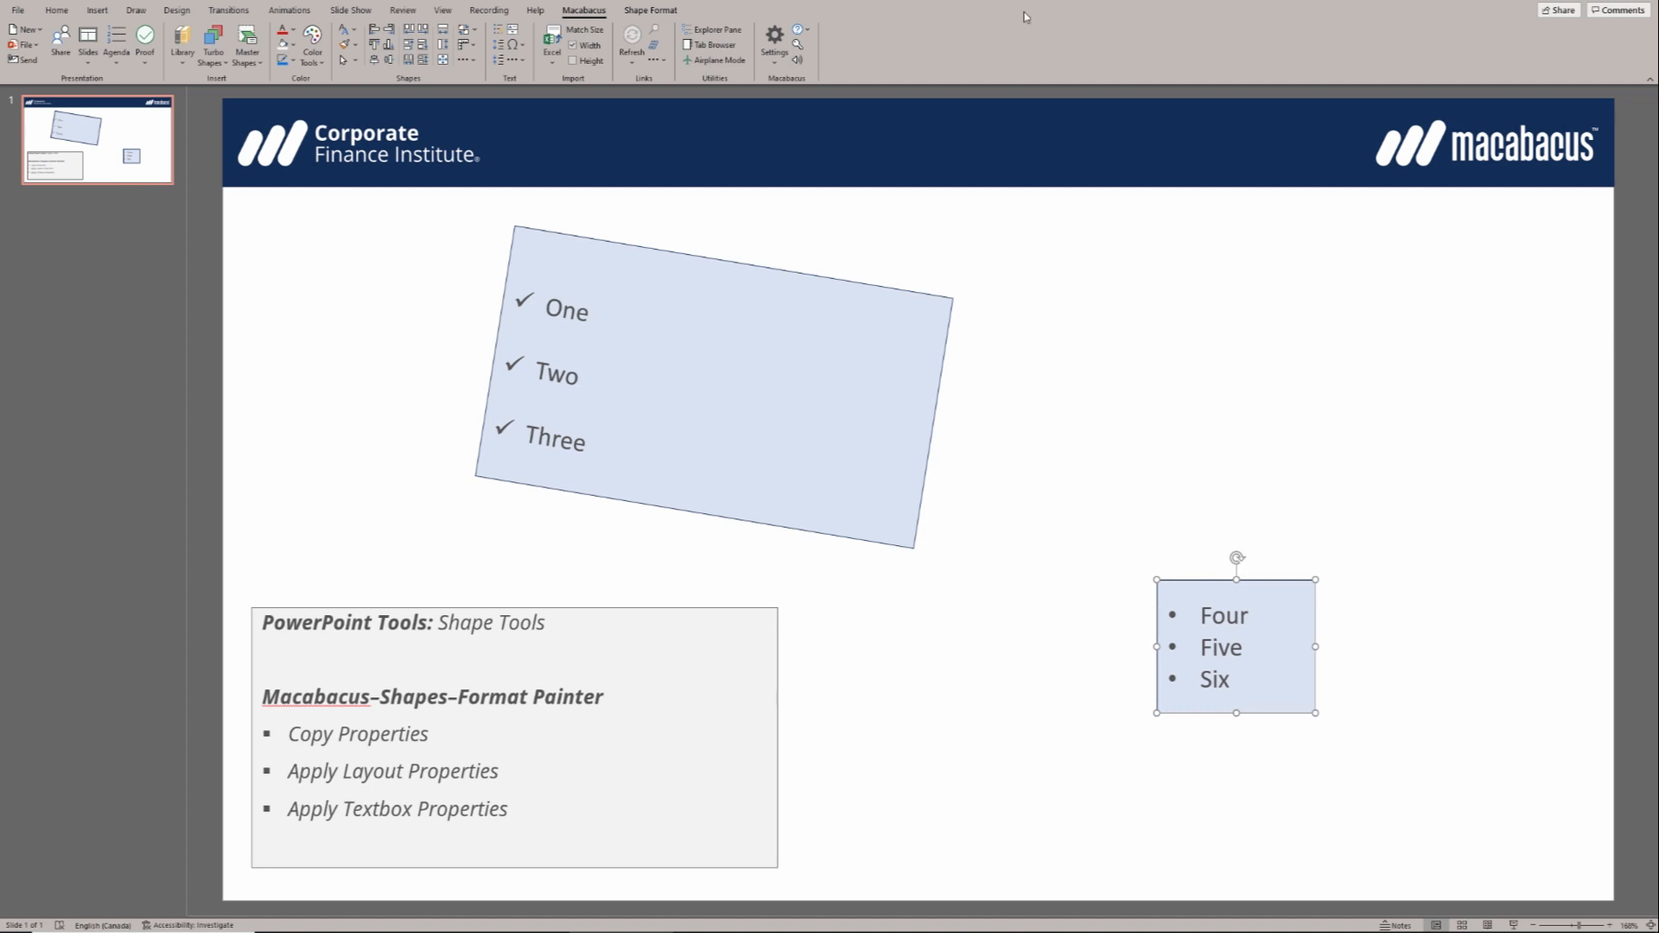
mouse_move(559, 588)
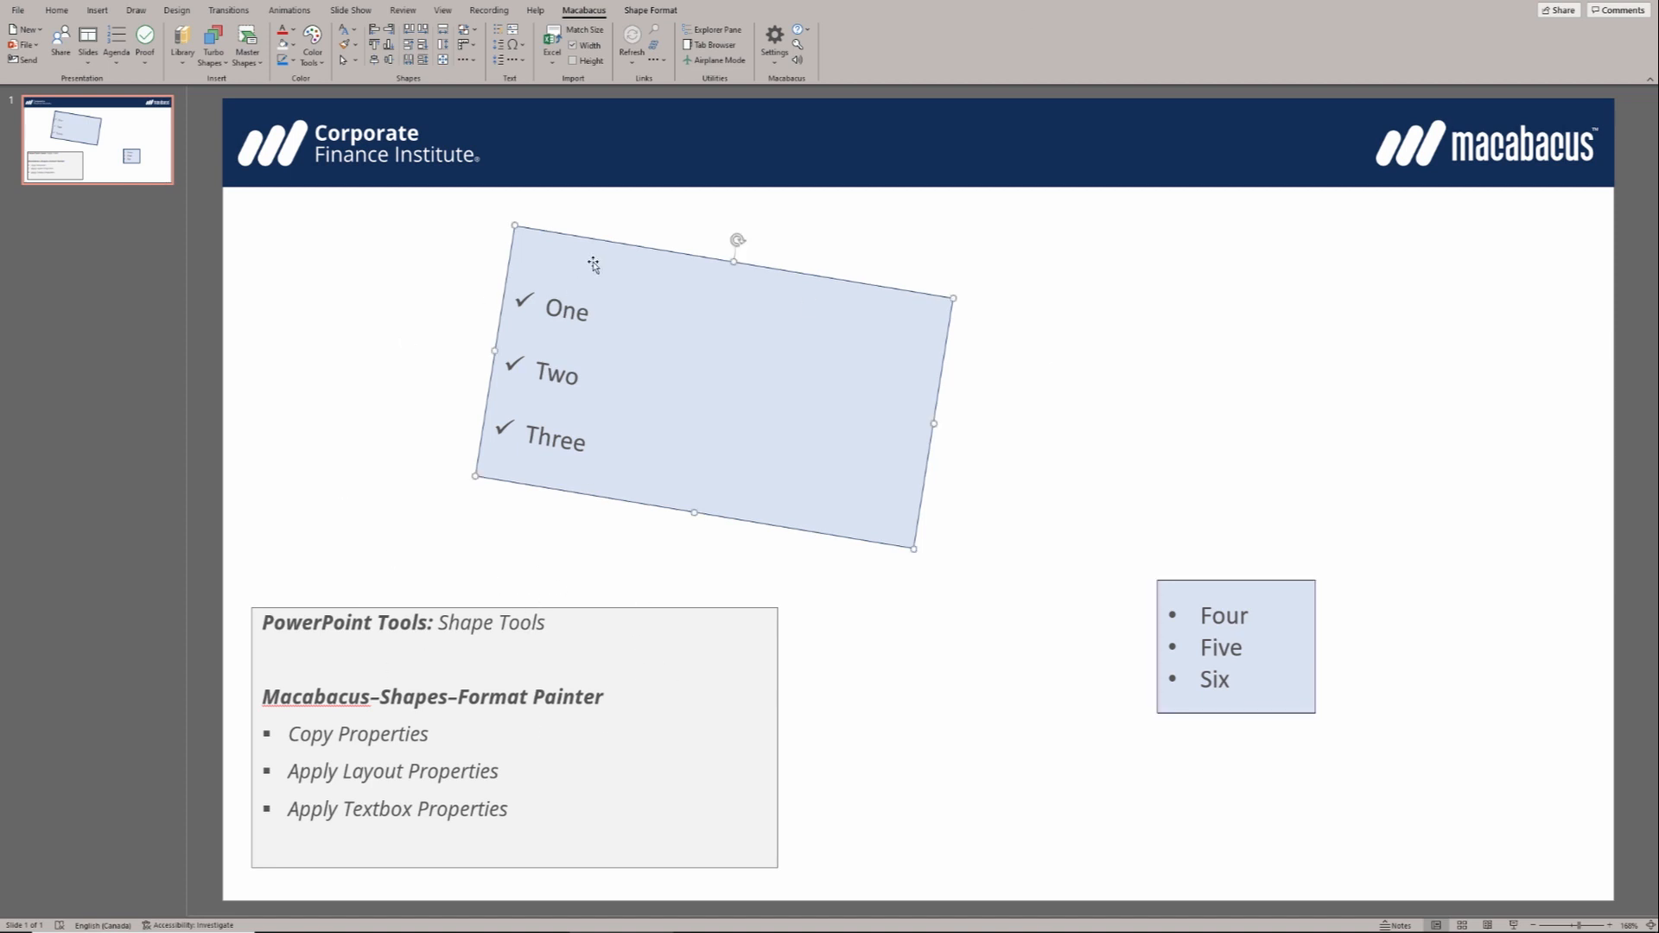
mouse_move(402, 426)
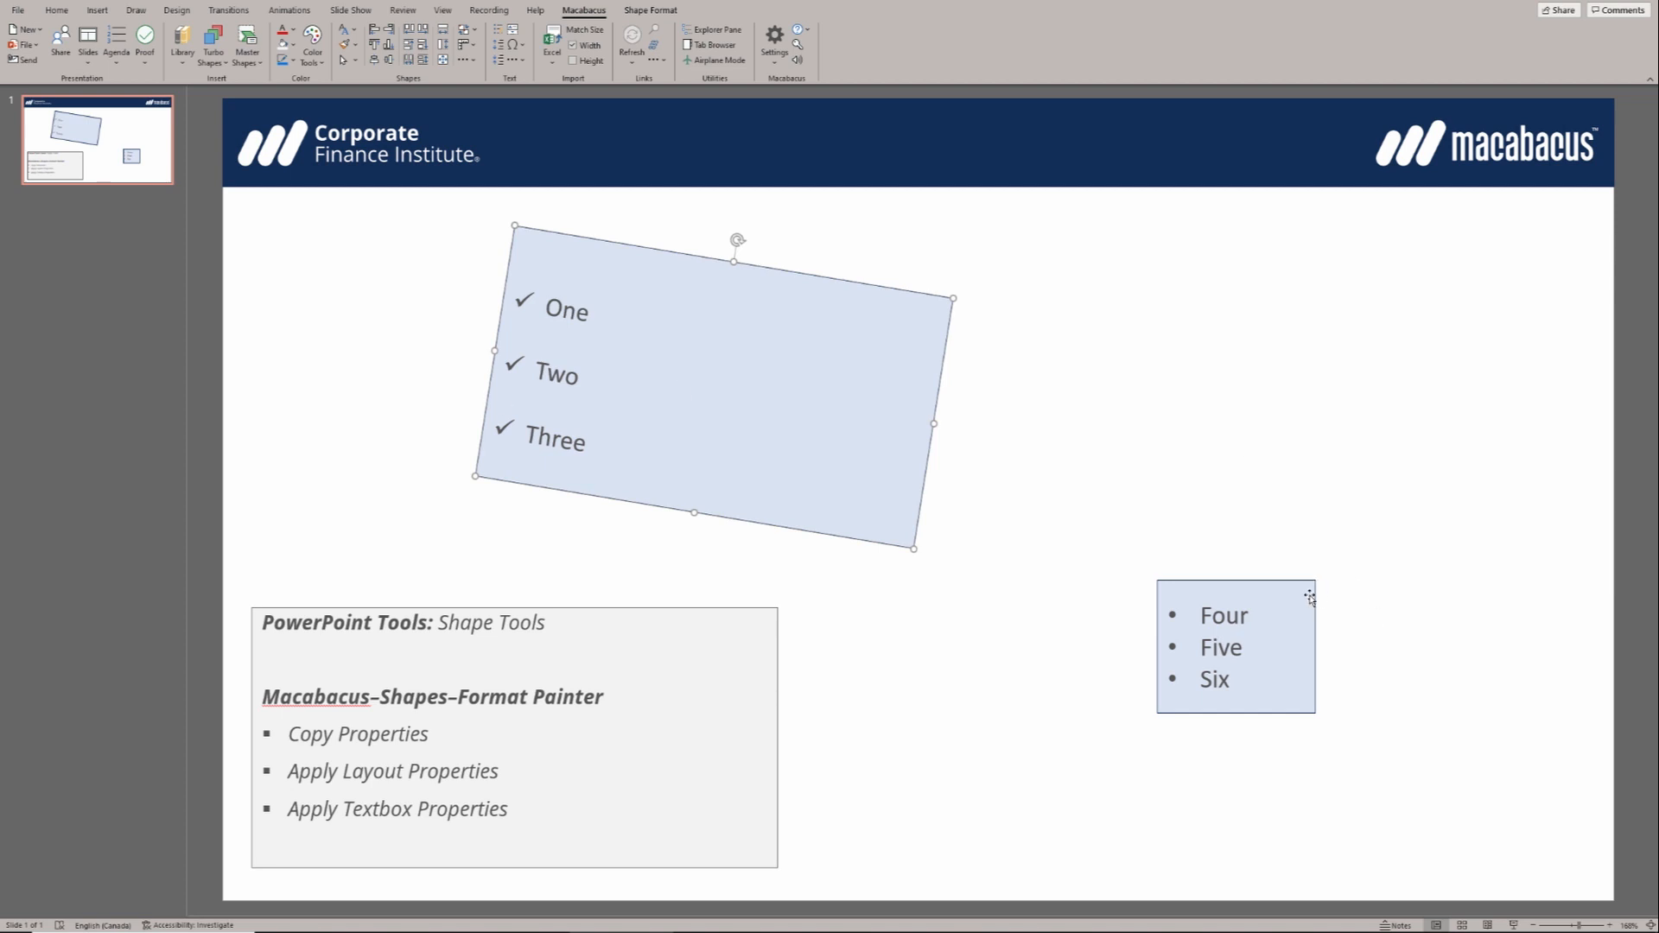
- Copy the tilted check-mark box's properties with Macabacus, then select the Four–Five–Six box as target
left_click(1235, 645)
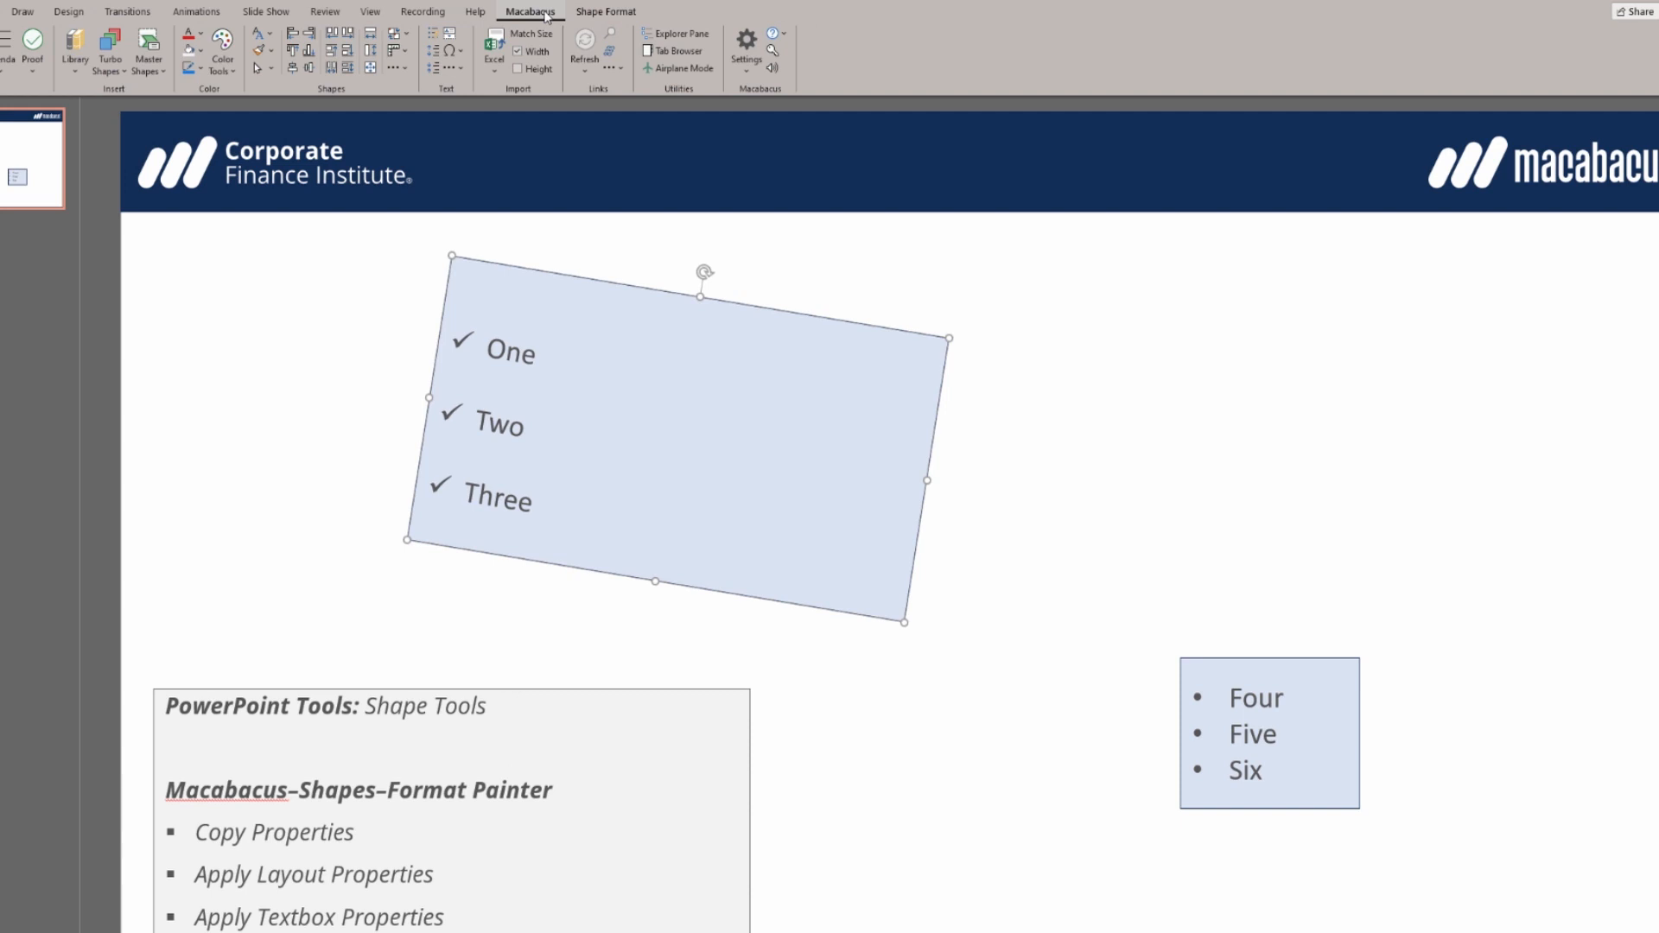
mouse_move(319, 98)
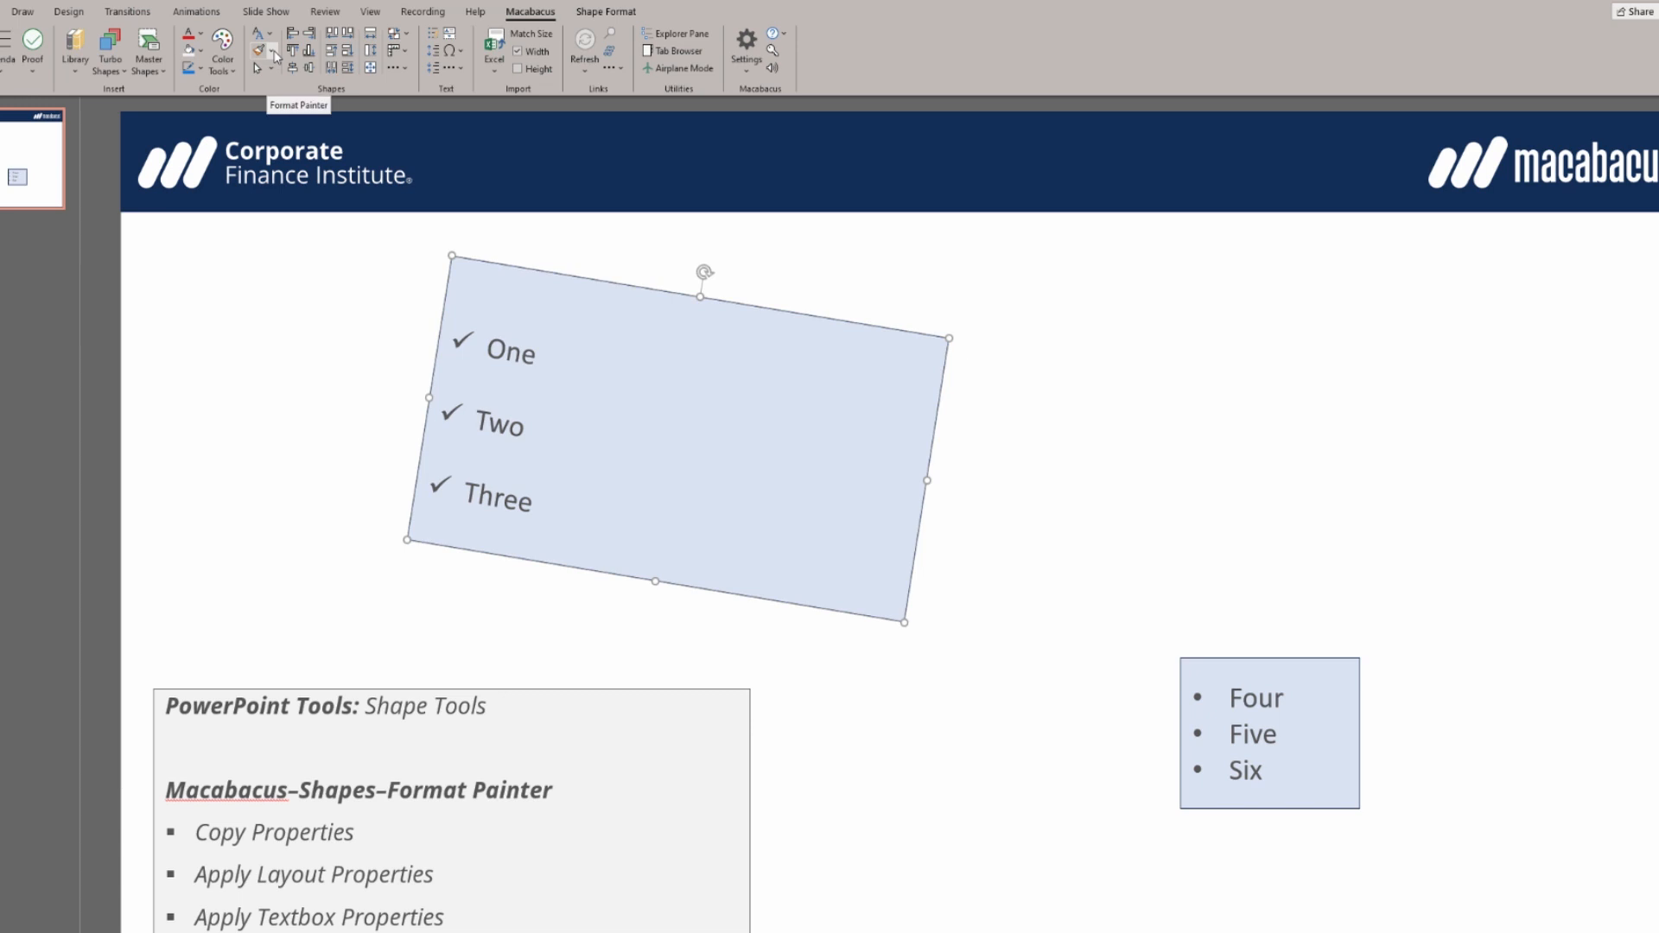
left_click(265, 51)
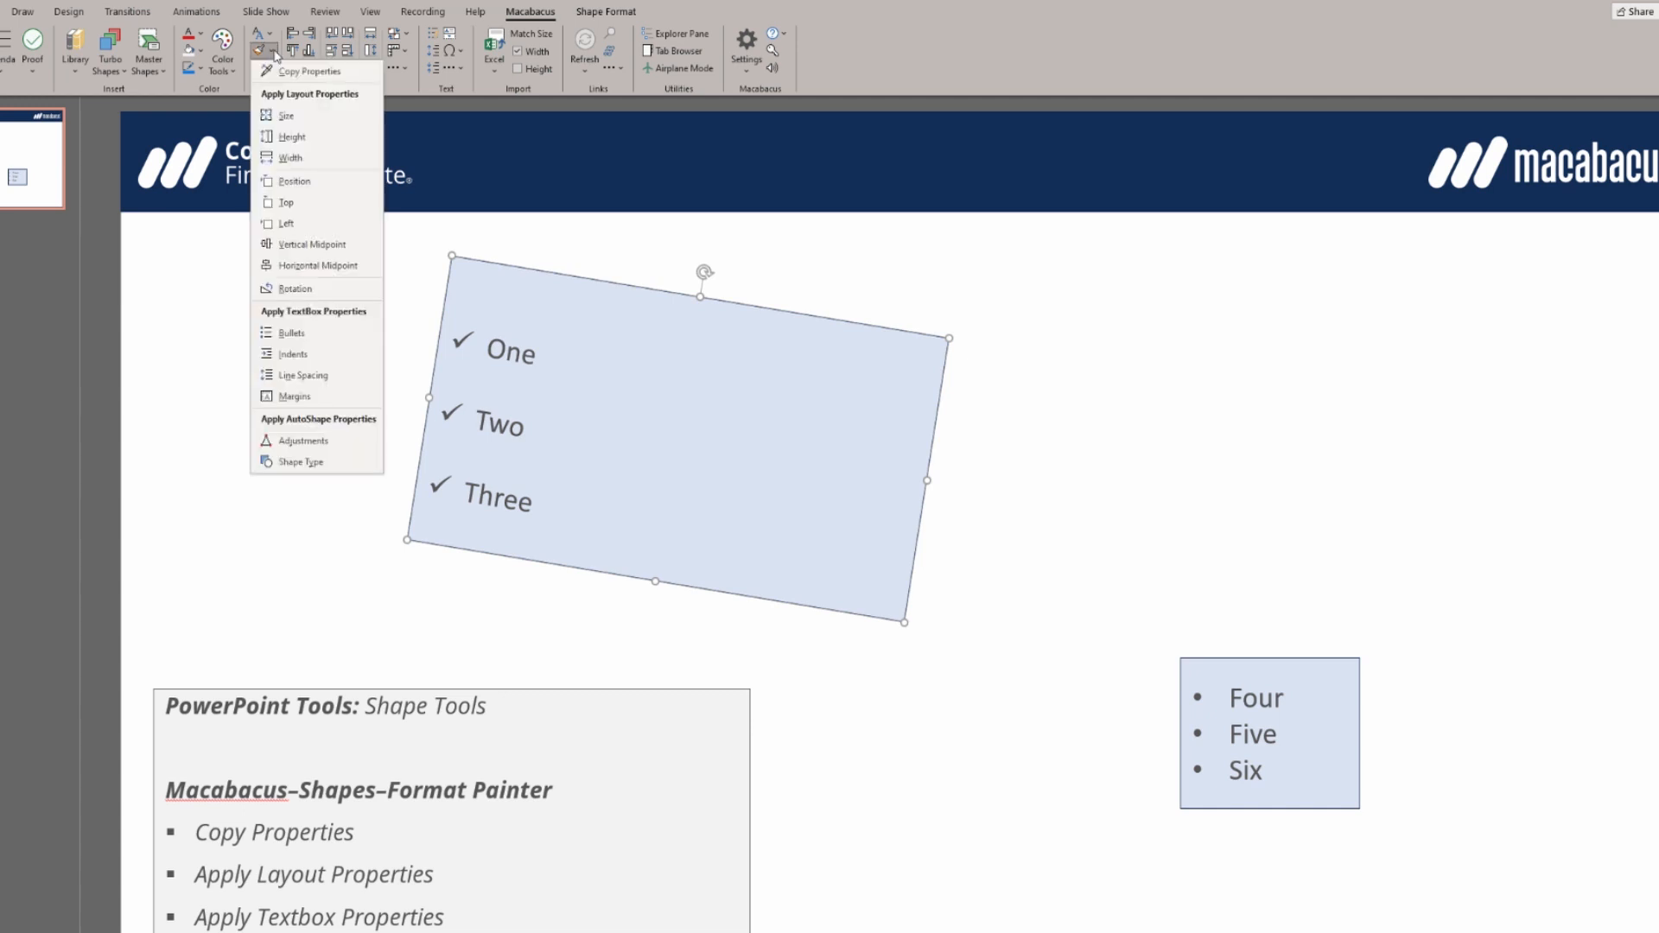
mouse_move(306, 70)
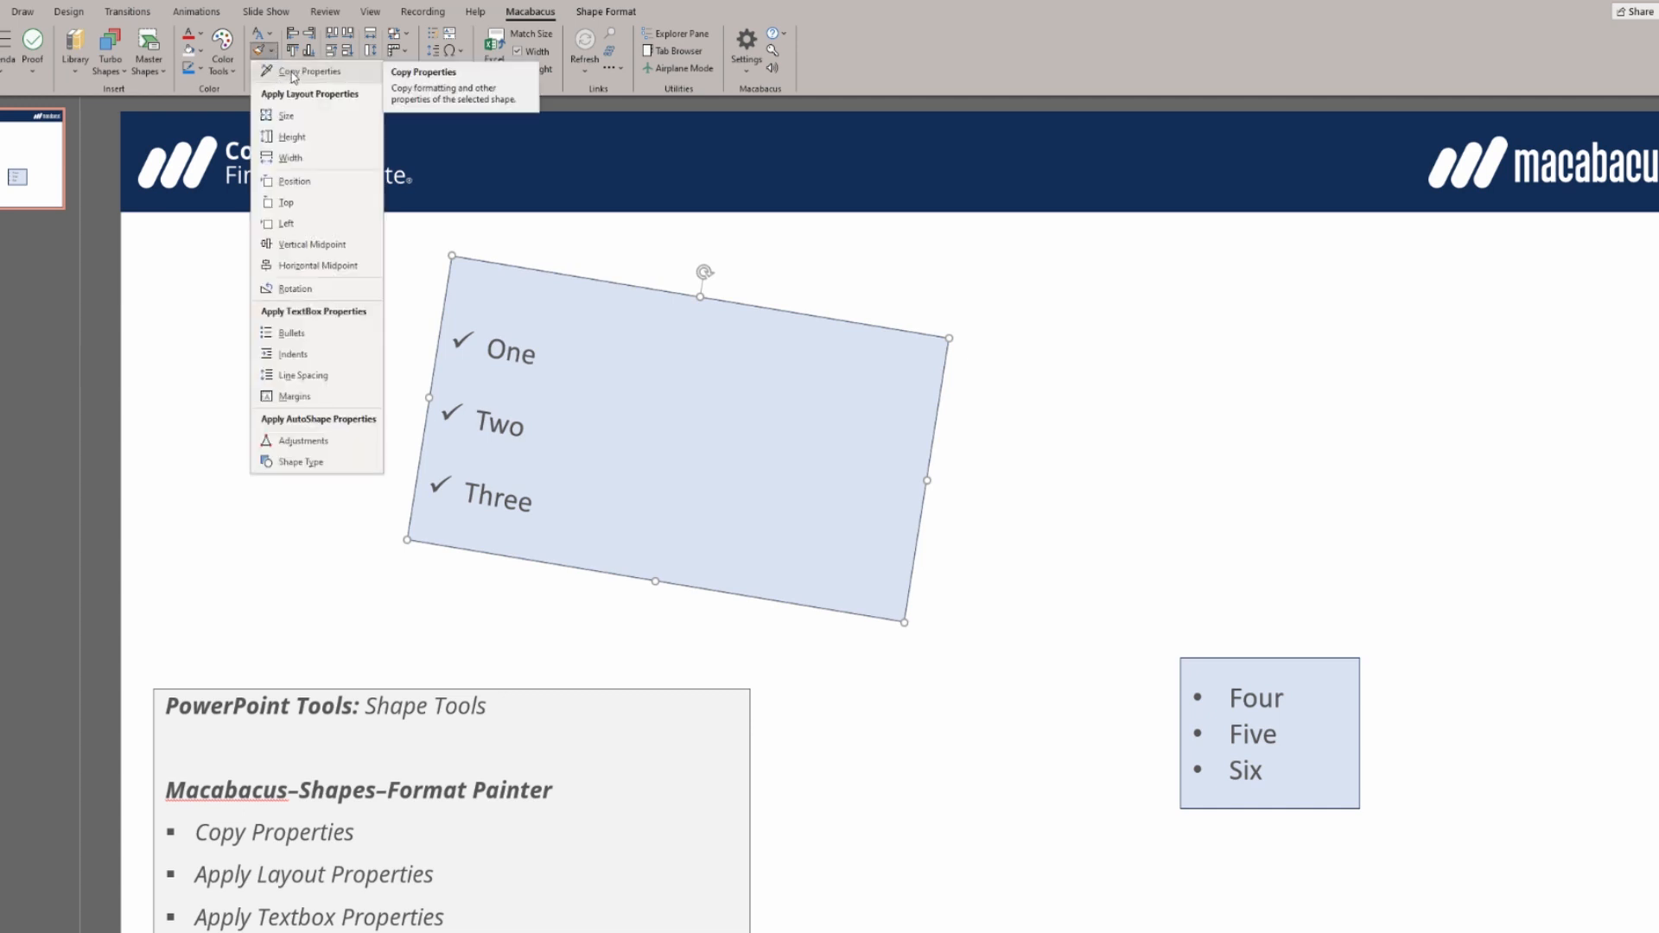
left_click(489, 301)
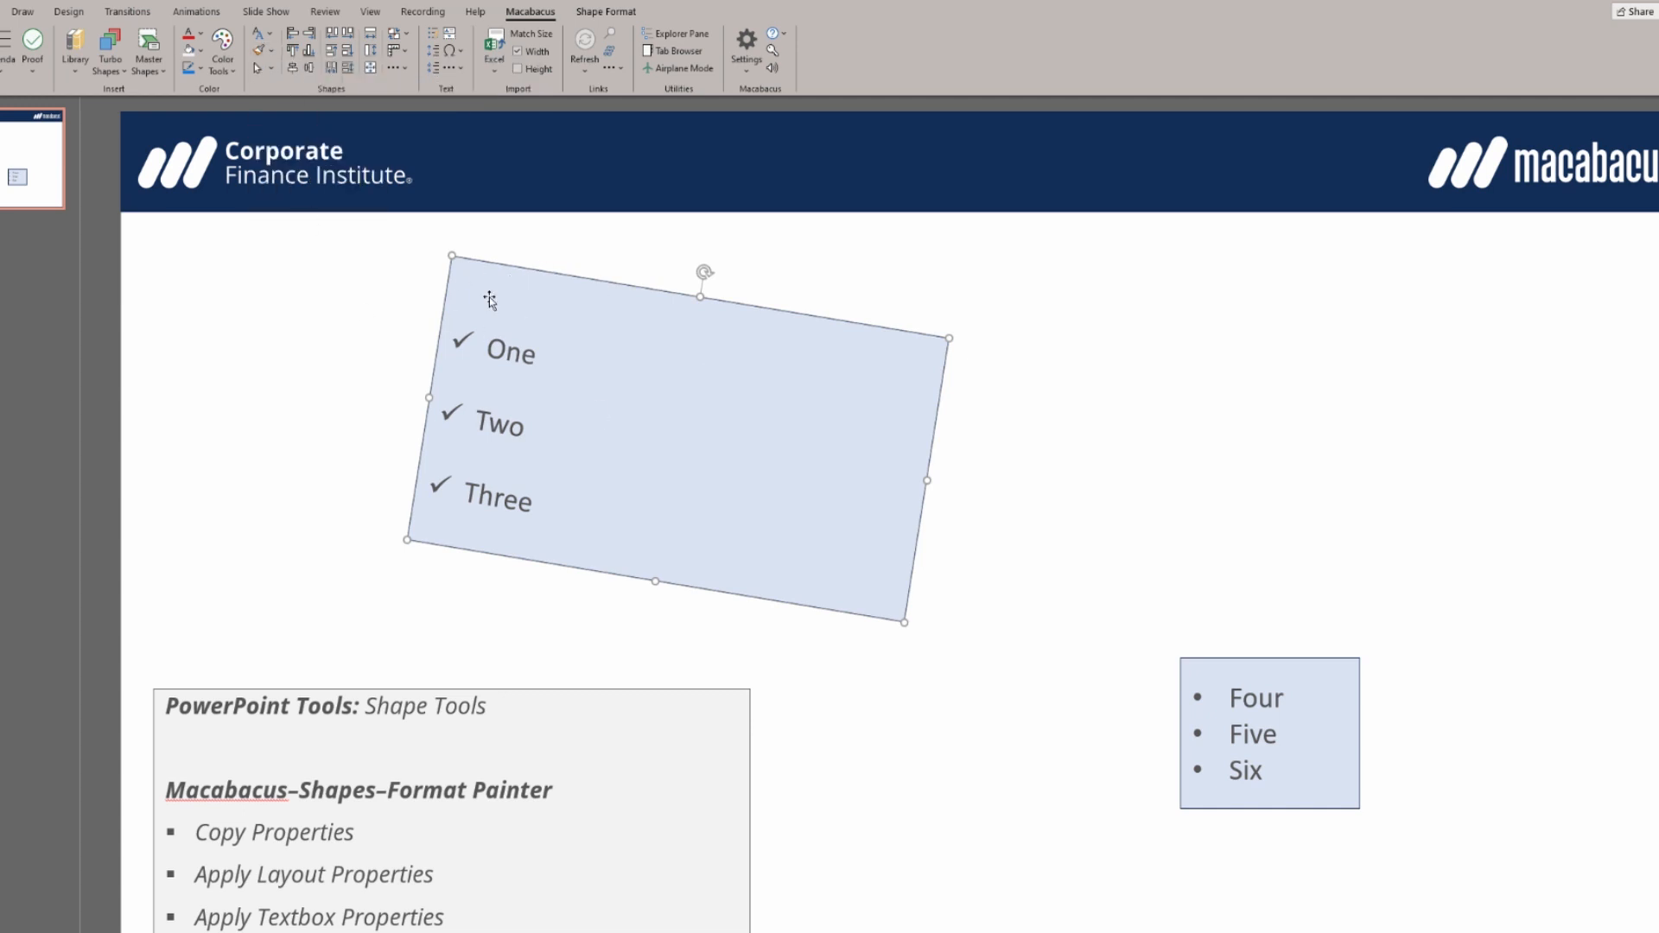
mouse_move(583, 411)
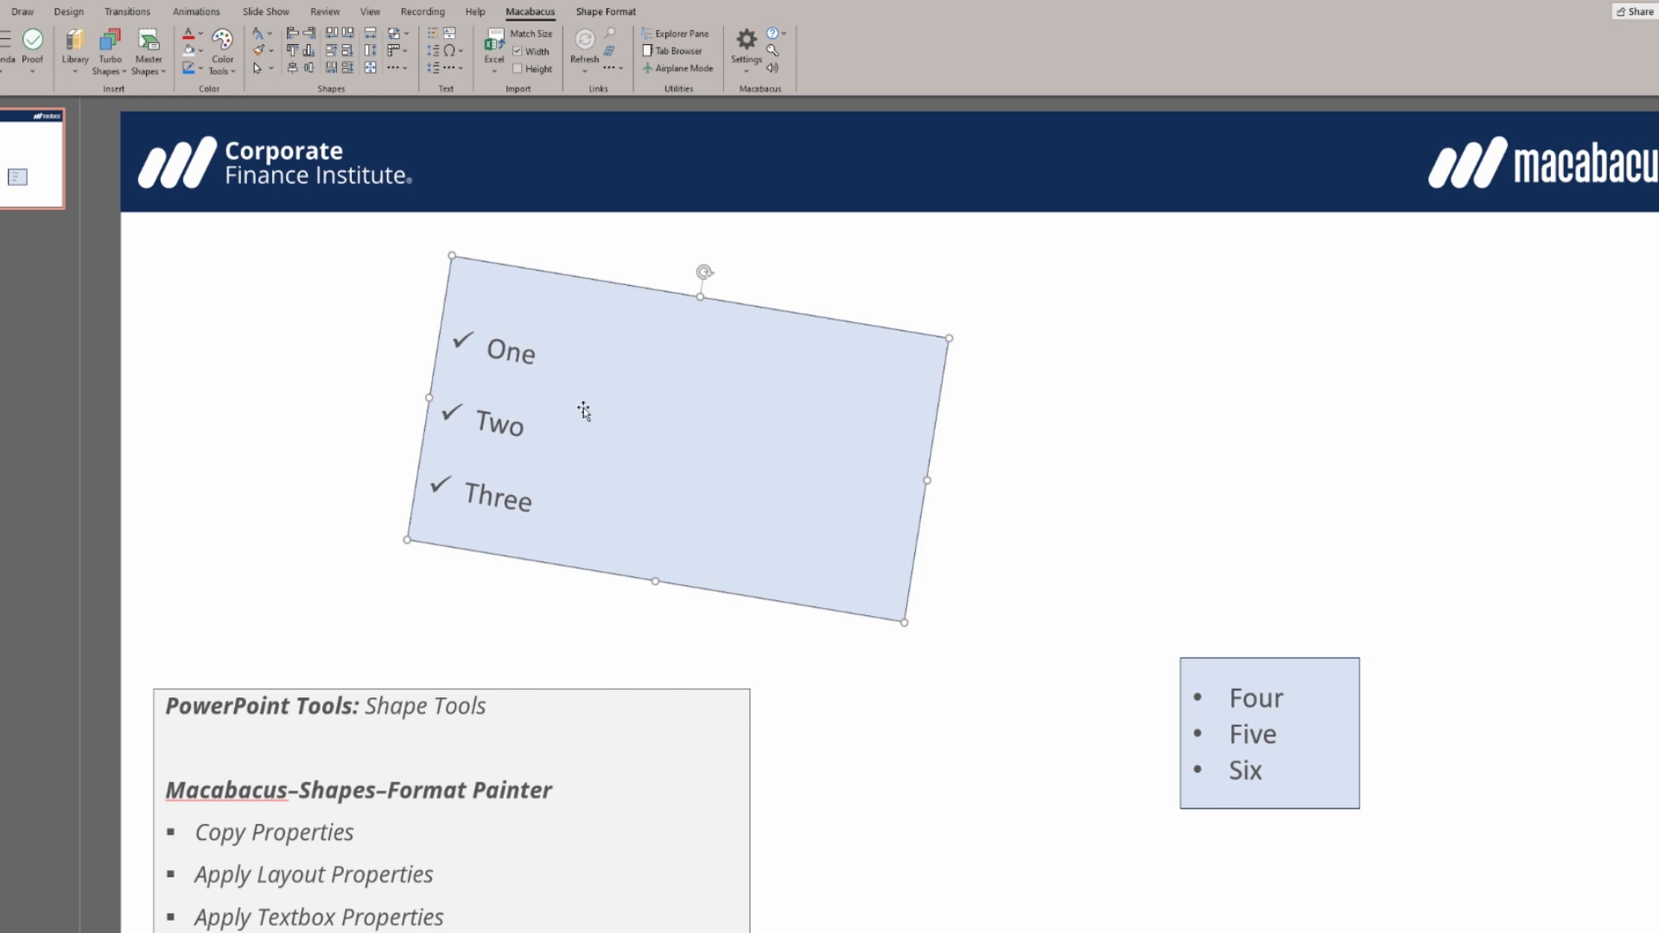
left_click(1268, 714)
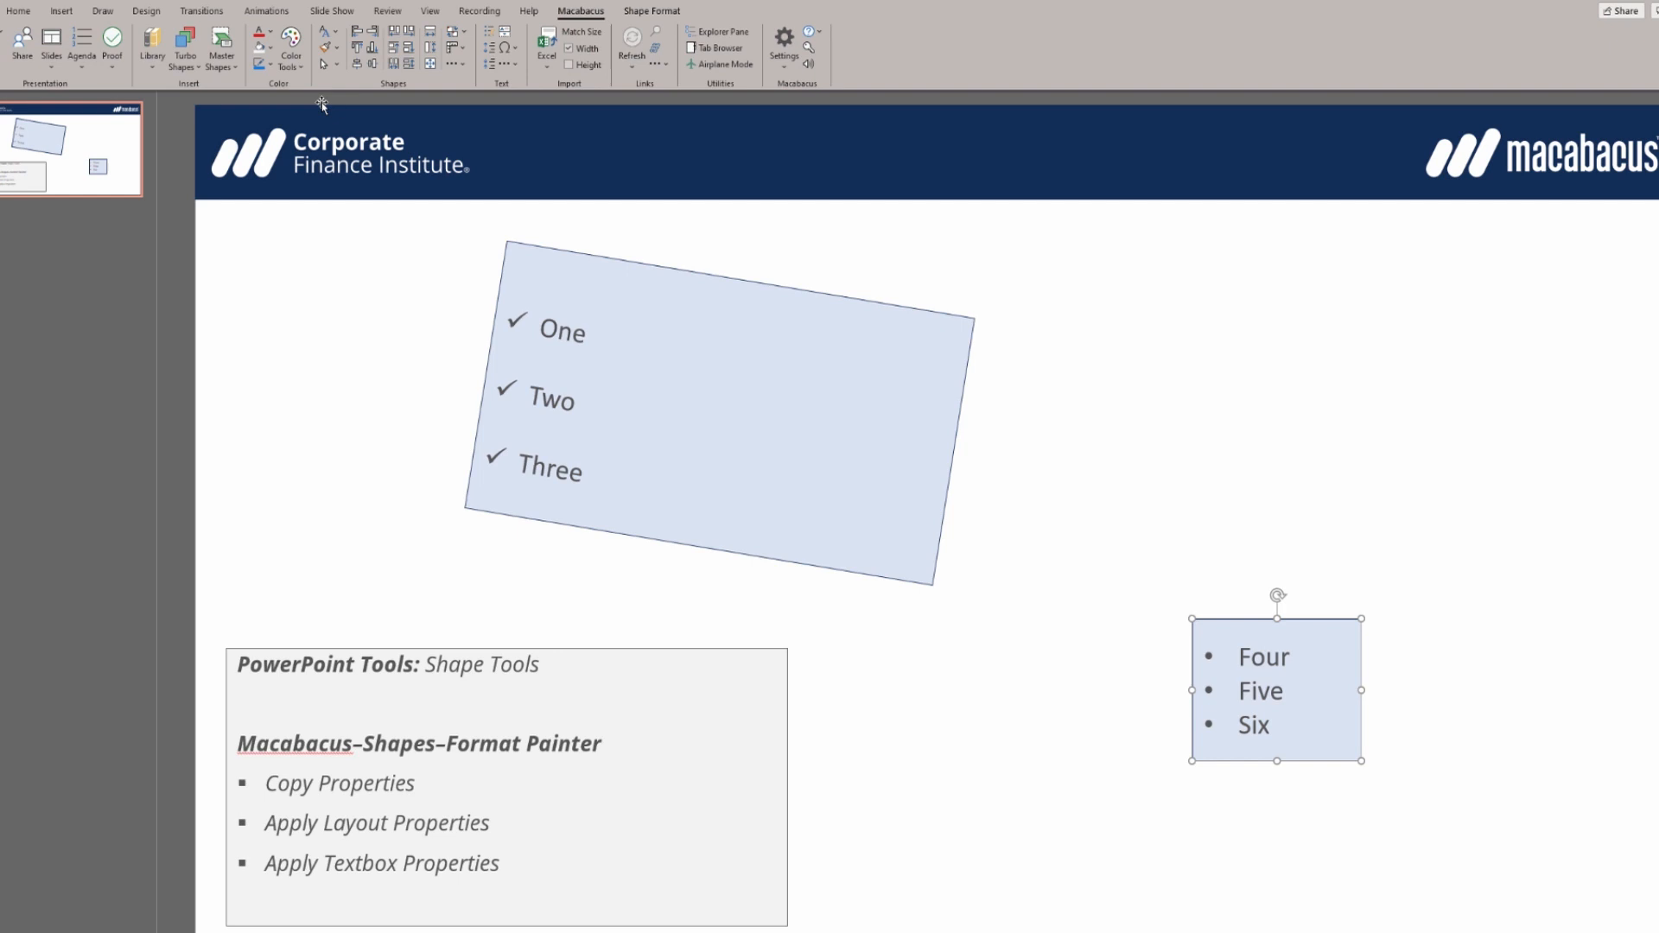
- Apply the source box's Rotation and Size to the Four–Five–Six box
left_click(332, 48)
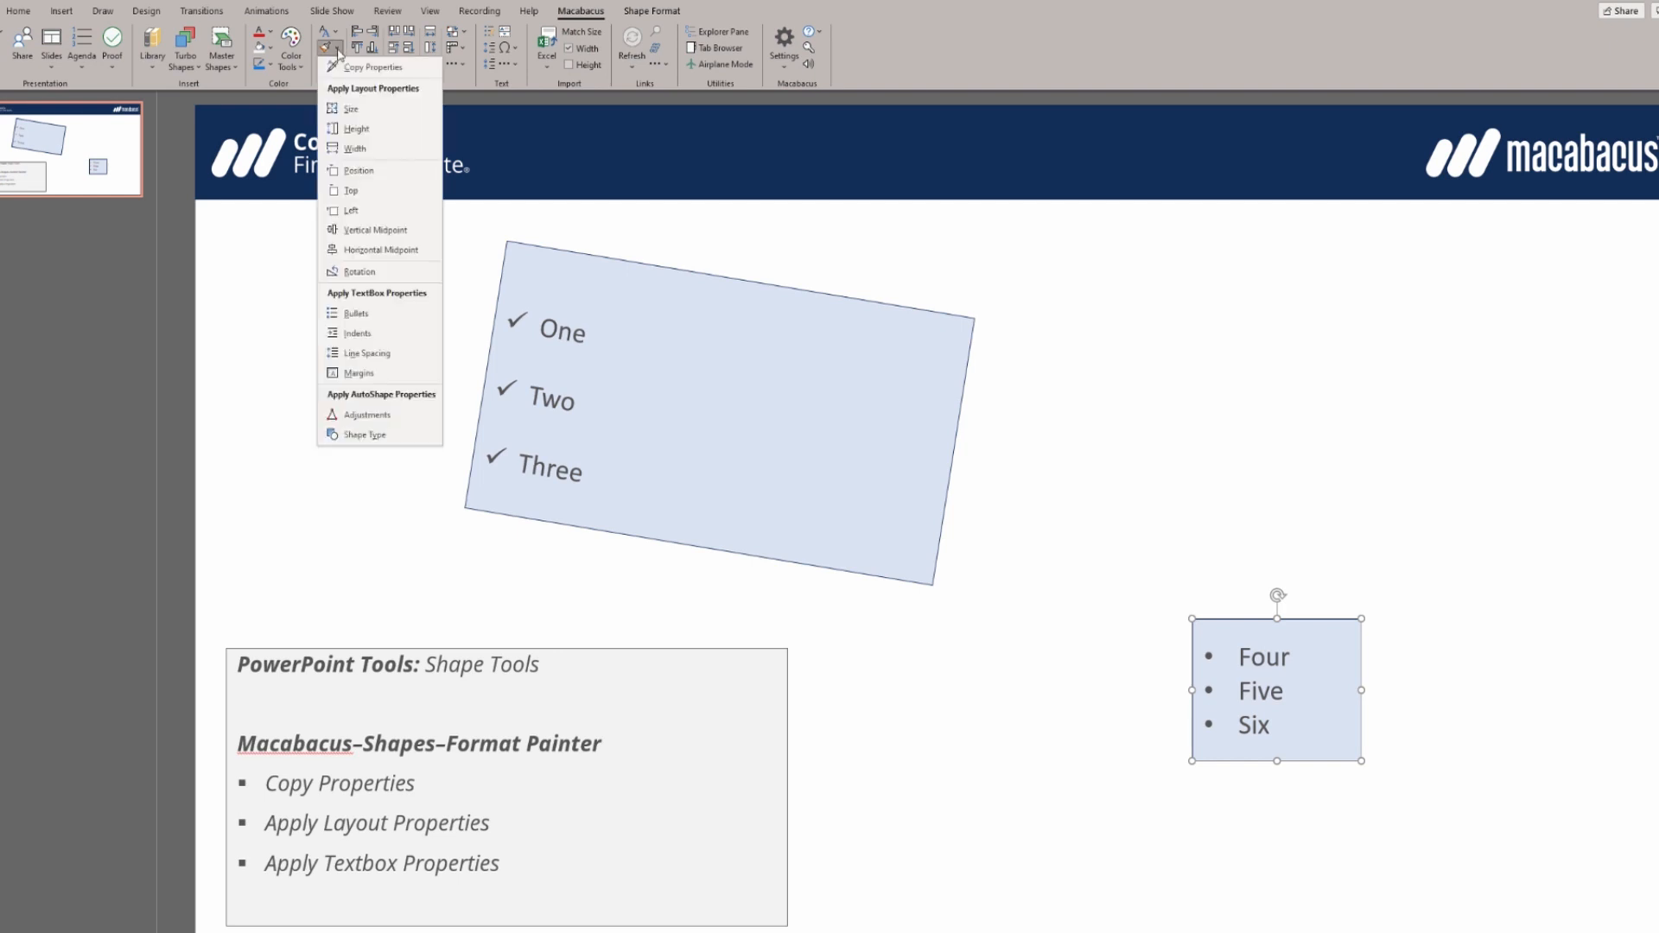
mouse_move(367, 94)
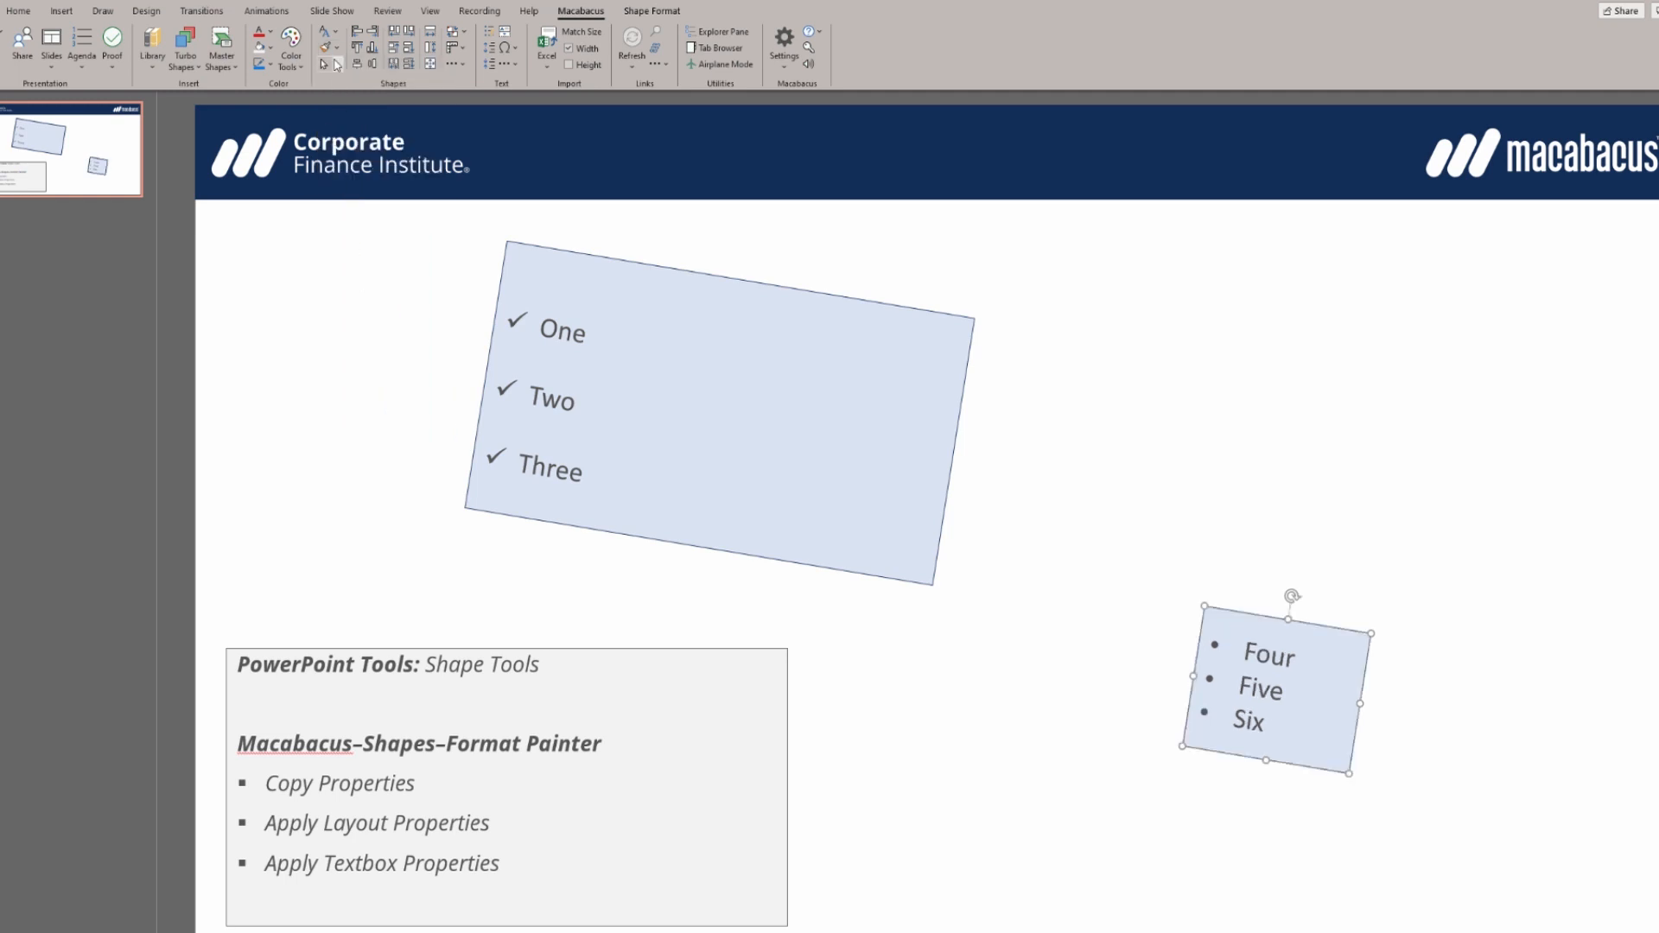
left_click(329, 47)
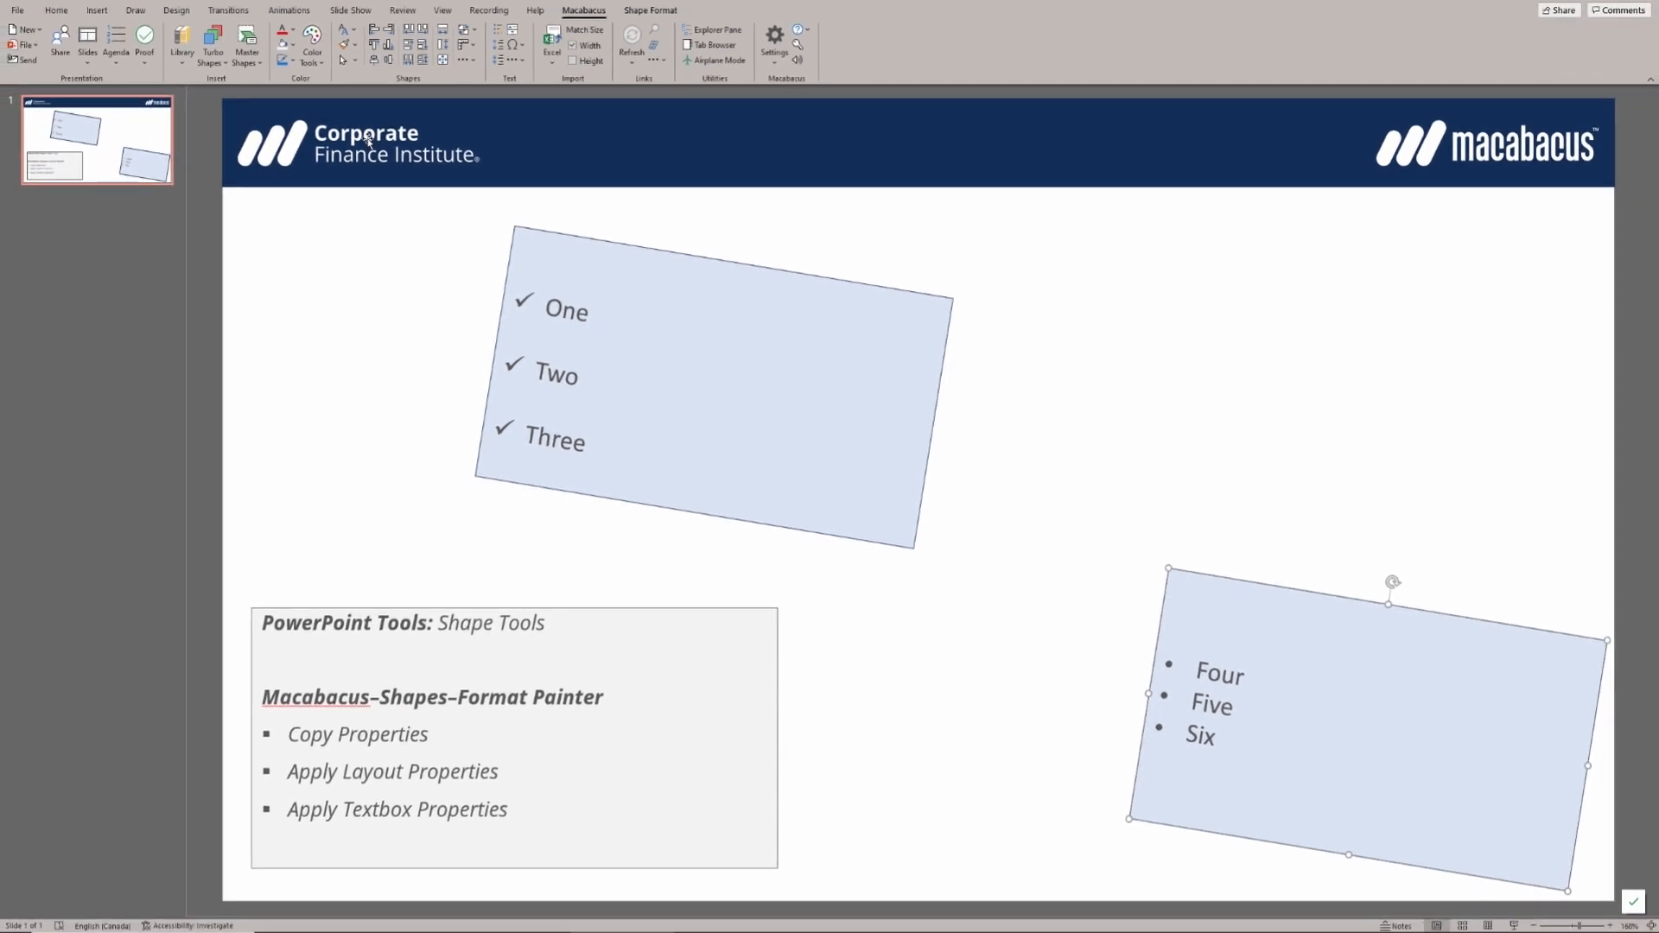
- Apply Vertical Midpoint so the Four–Five–Six box sits level with the check-mark box
left_click(357, 44)
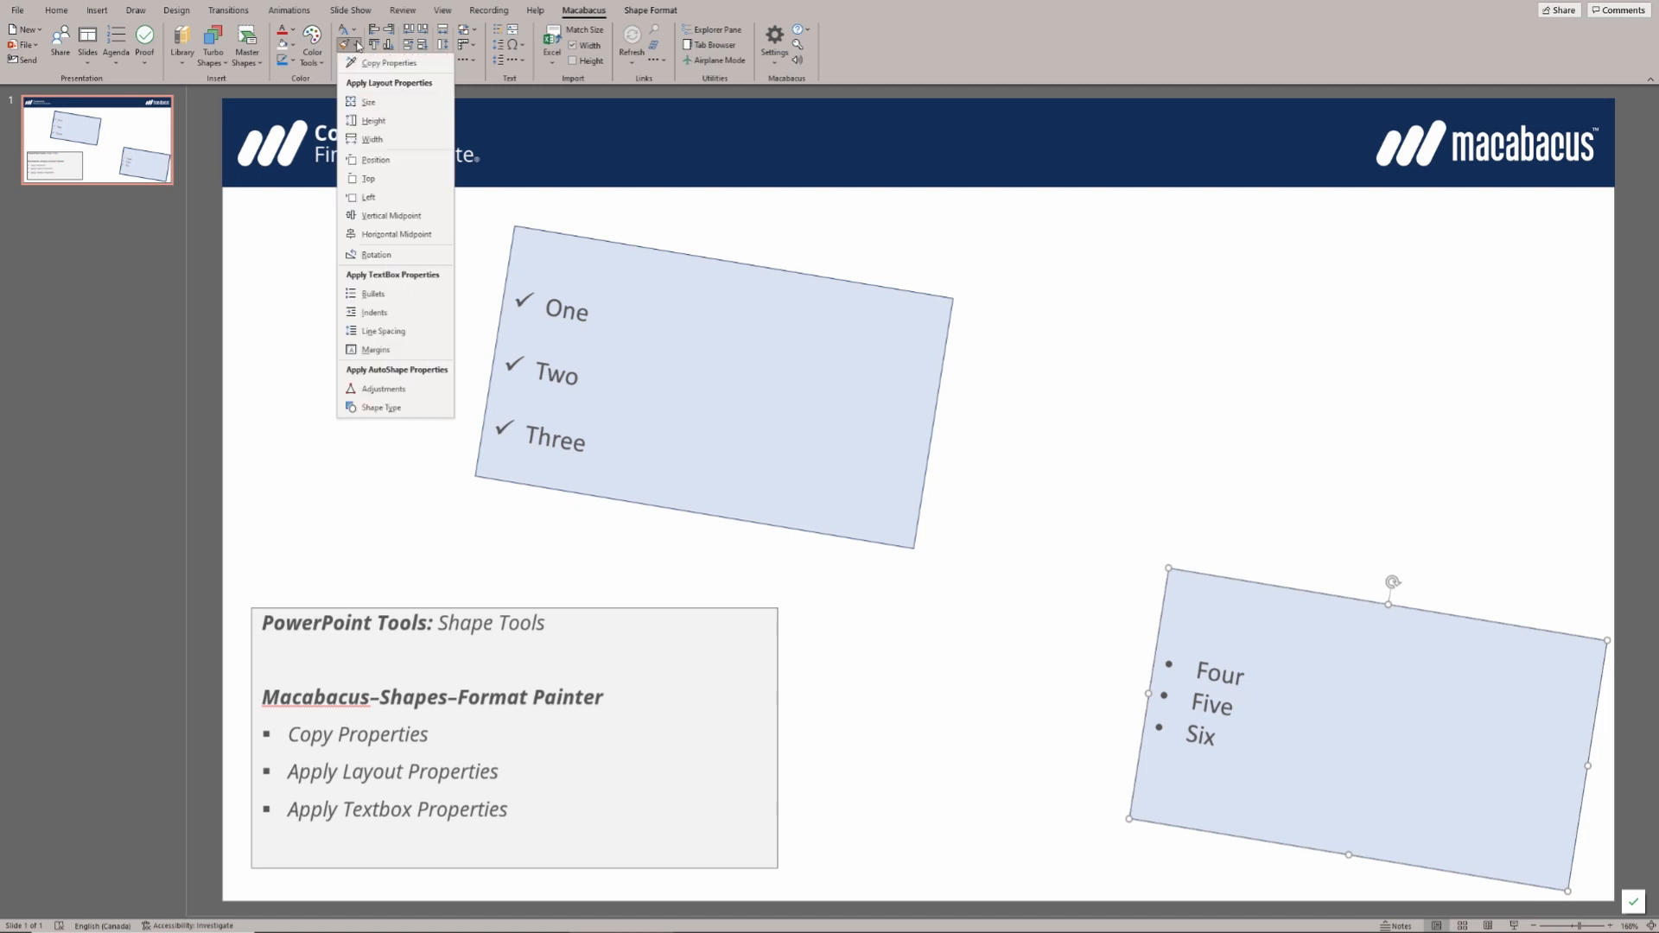
mouse_move(390, 216)
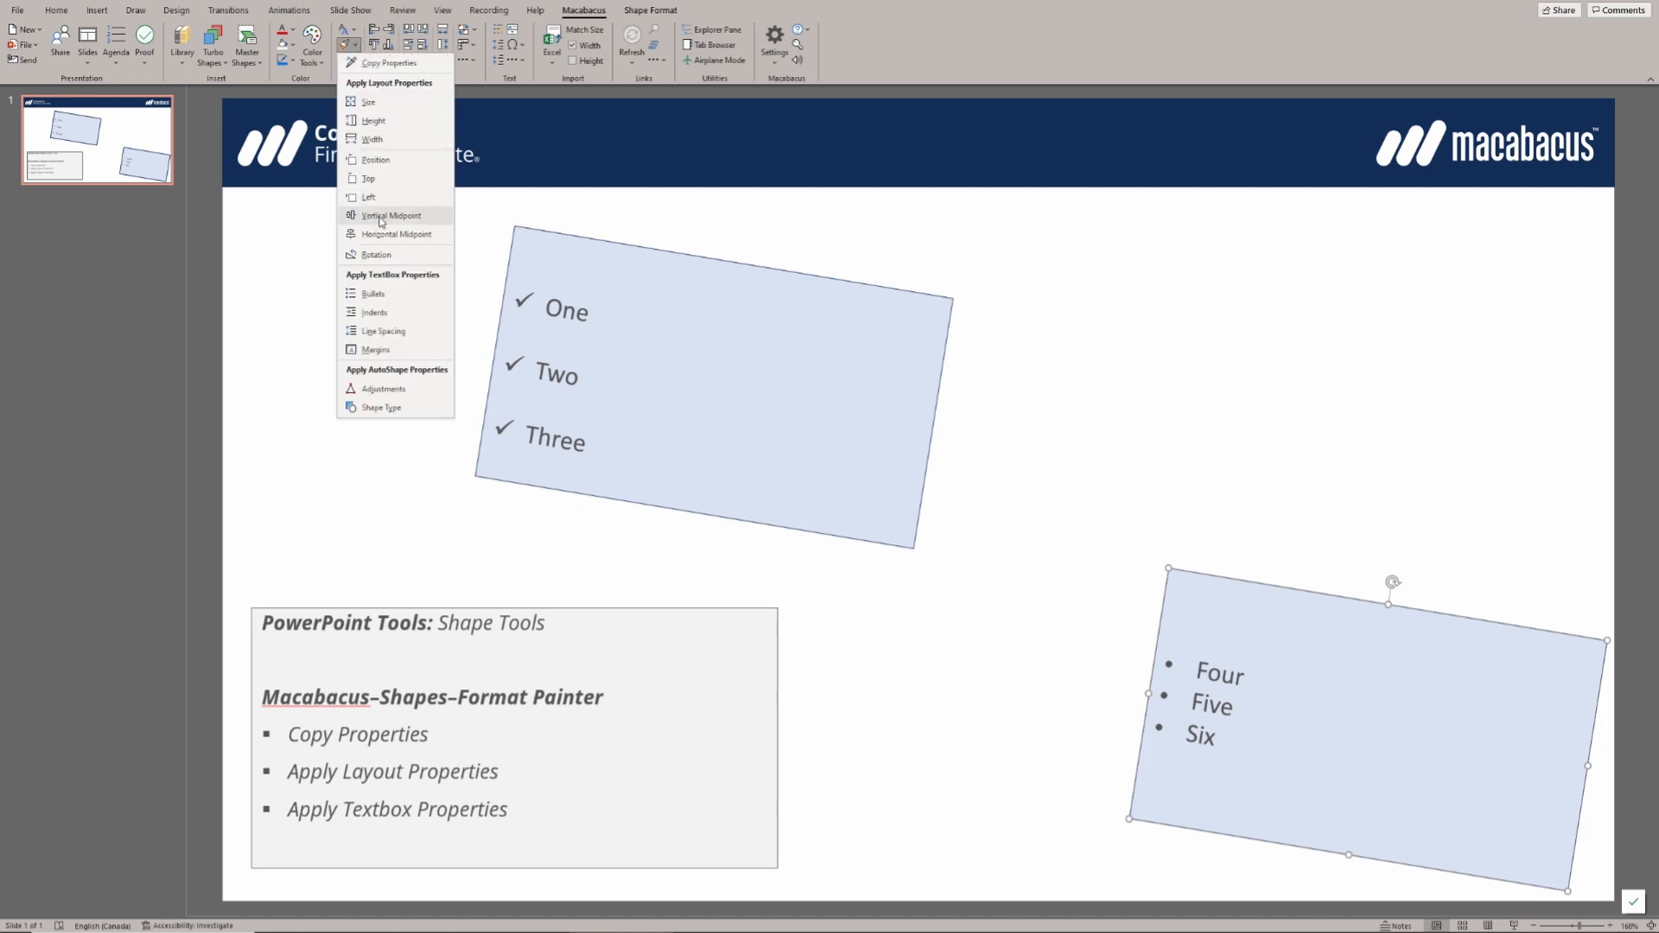
left_click(391, 216)
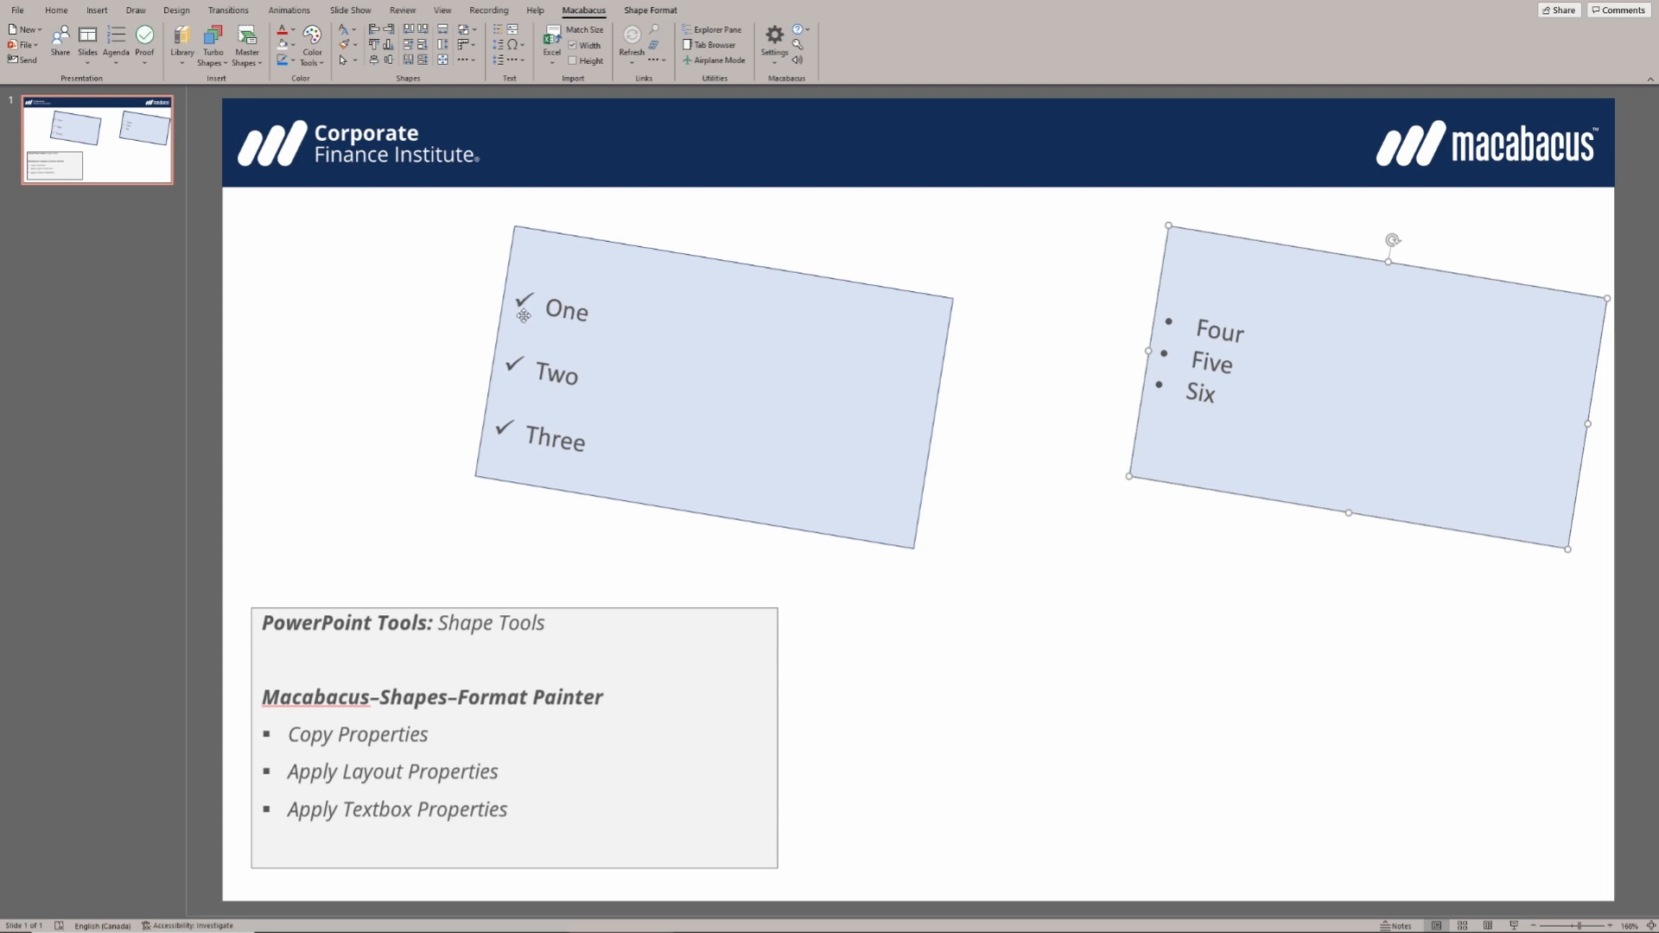
mouse_move(1180, 342)
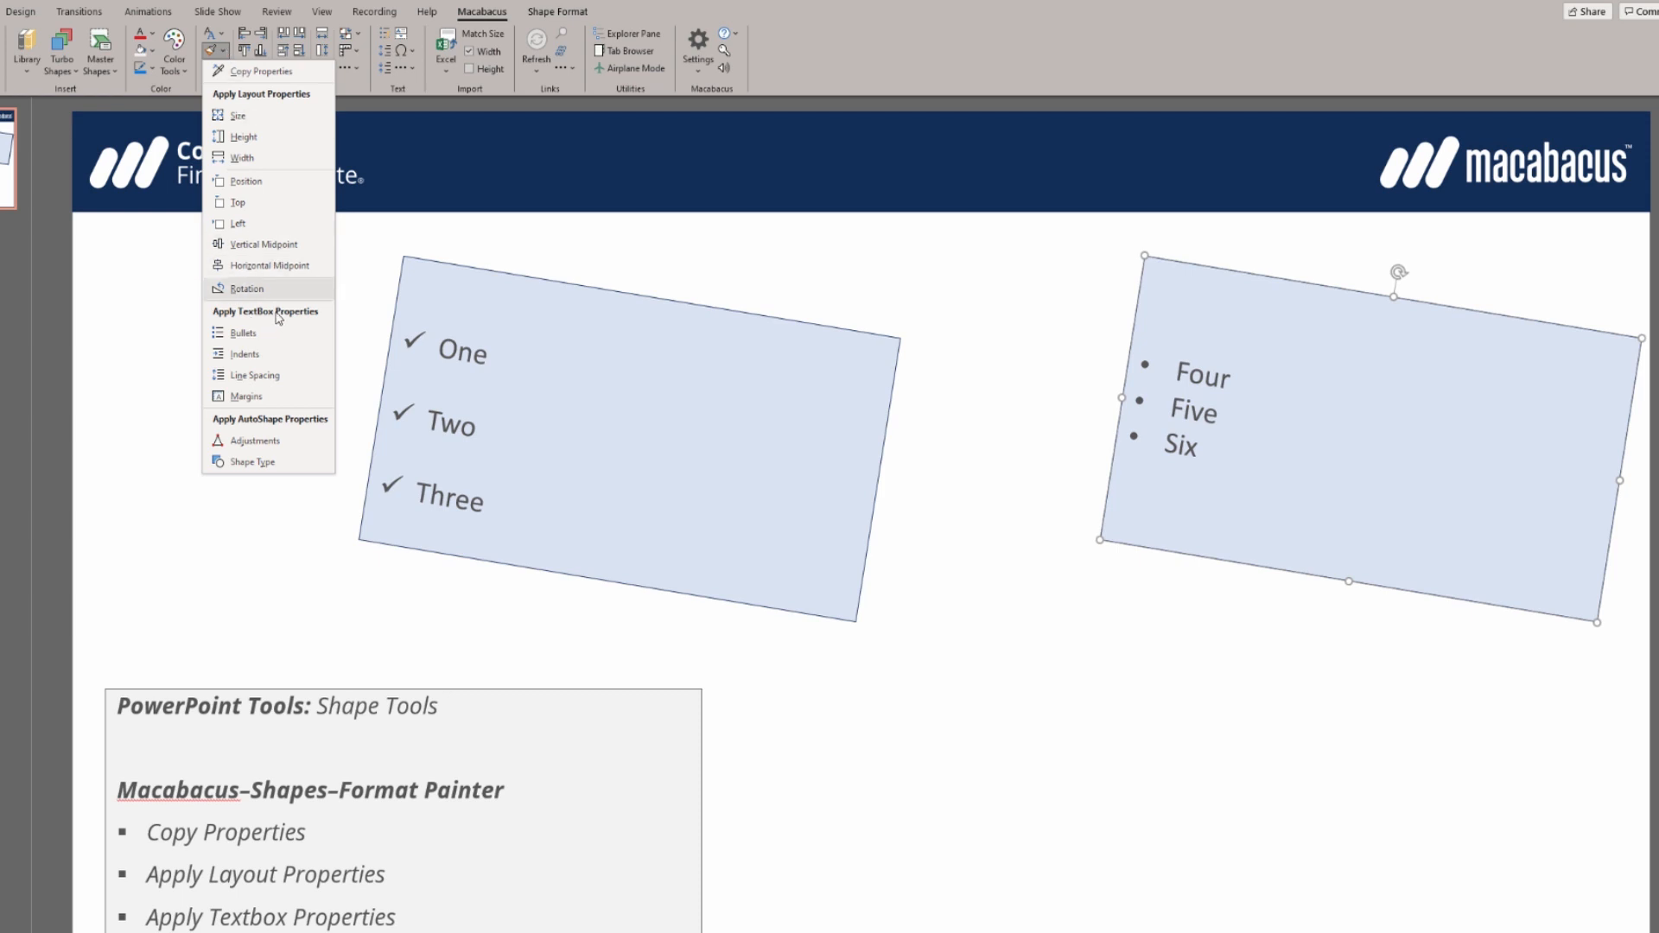
- Apply Bullets and Line Spacing to give the Four–Five–Six box check-mark bullets and matching spacing
left_click(242, 332)
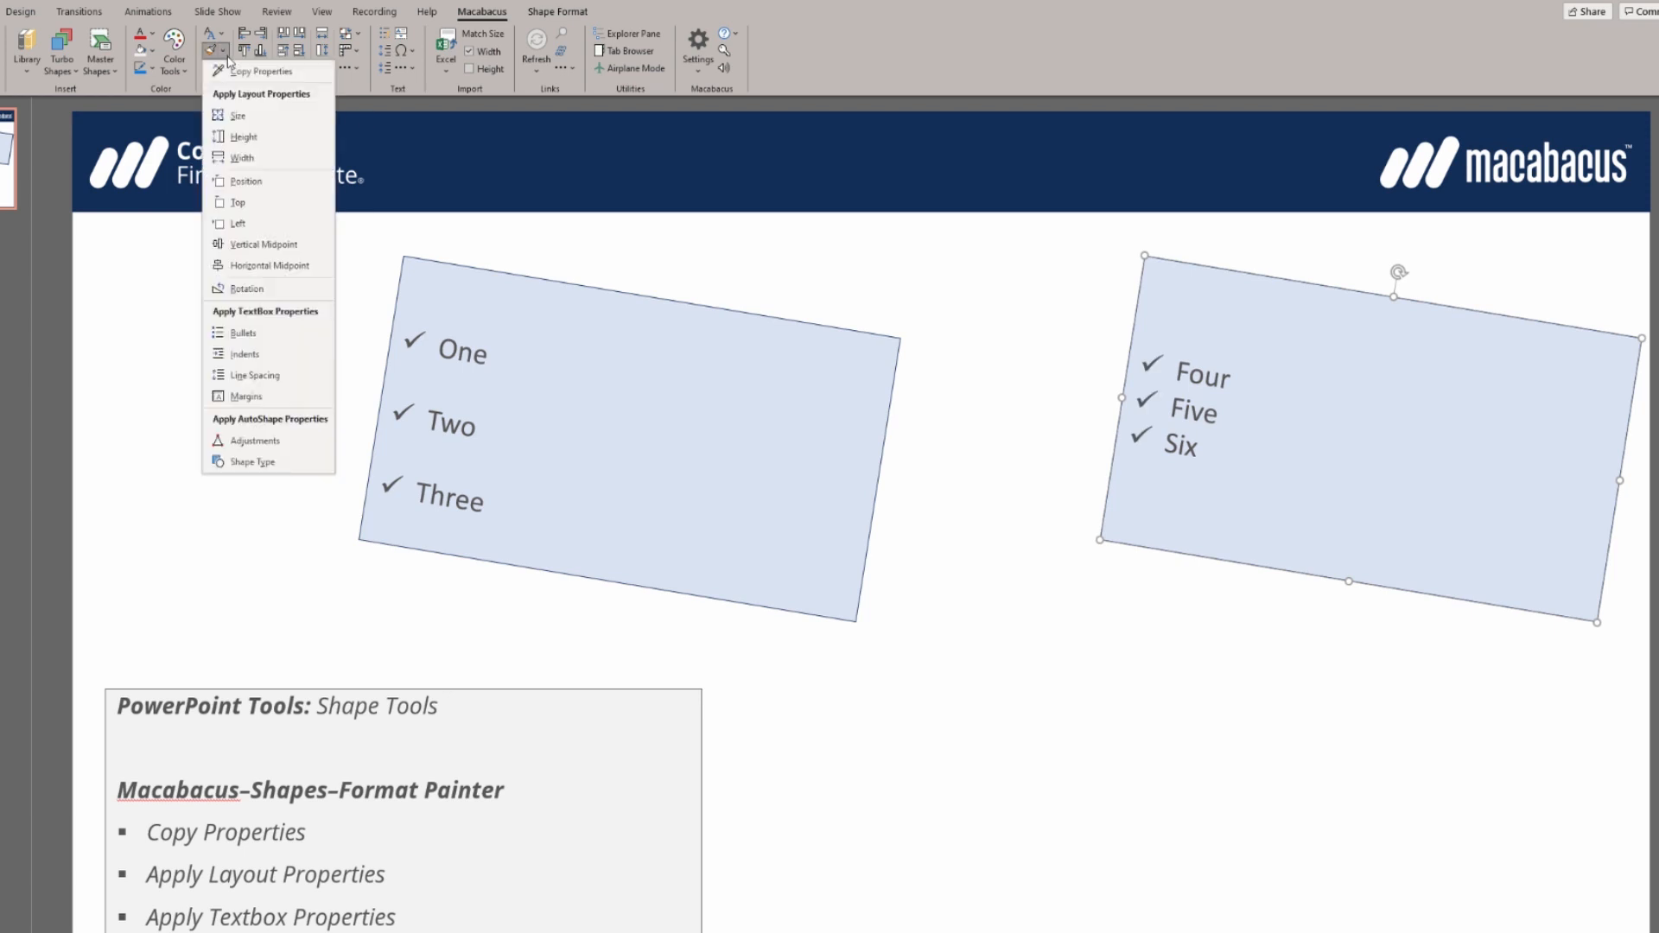
mouse_move(245, 381)
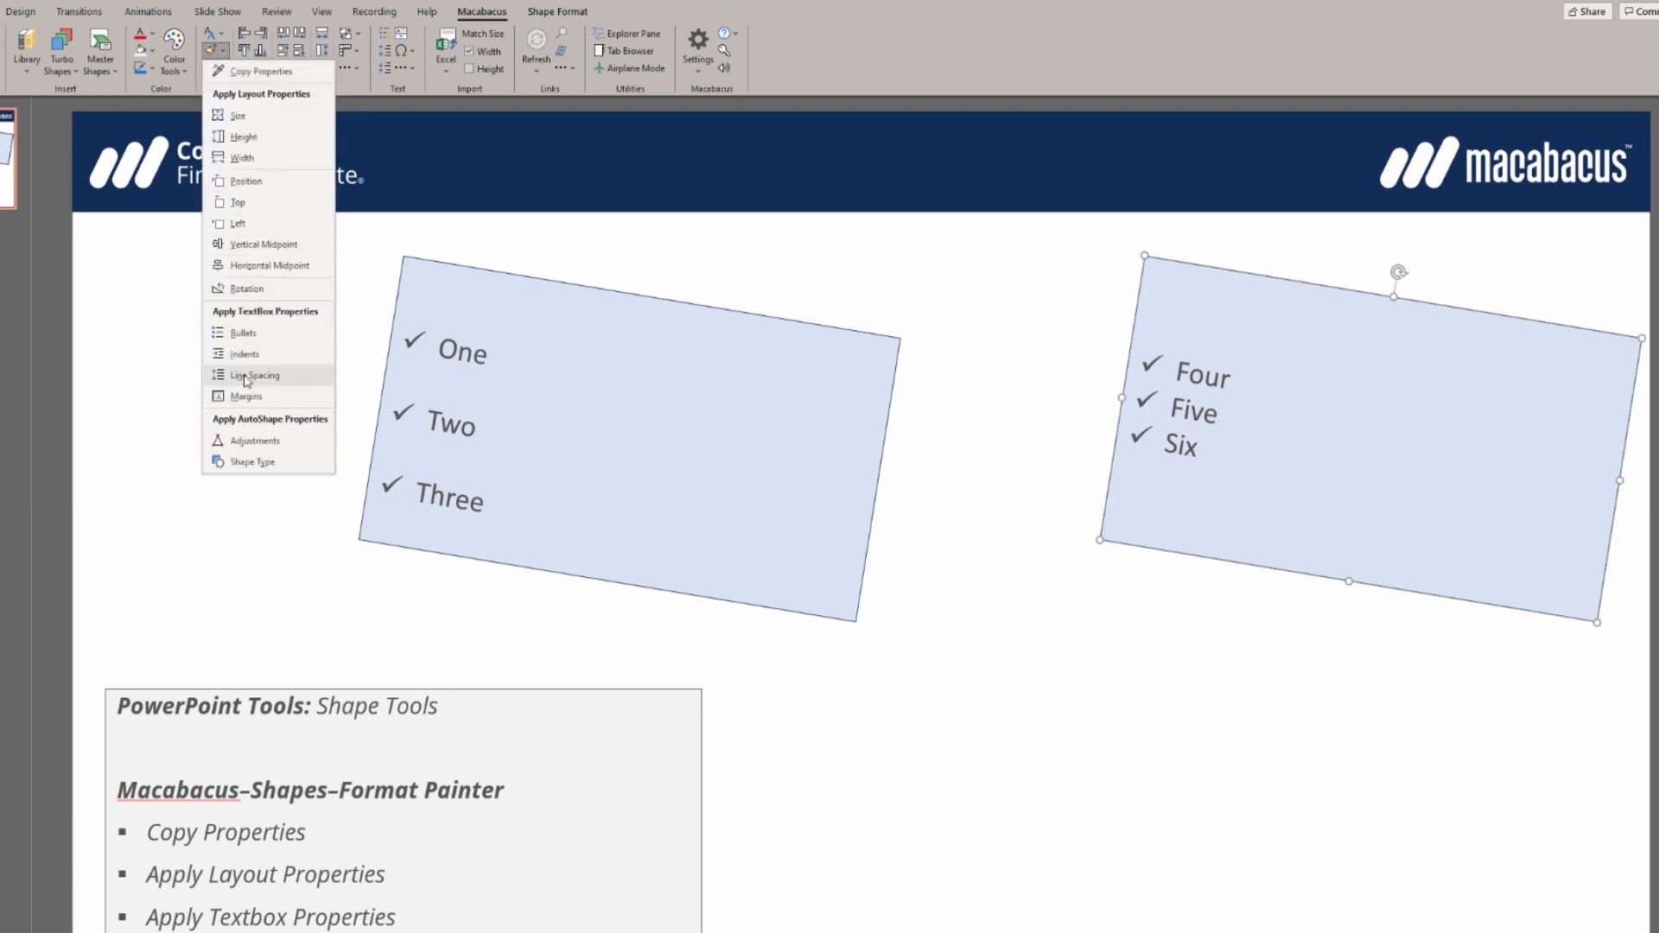
left_click(255, 375)
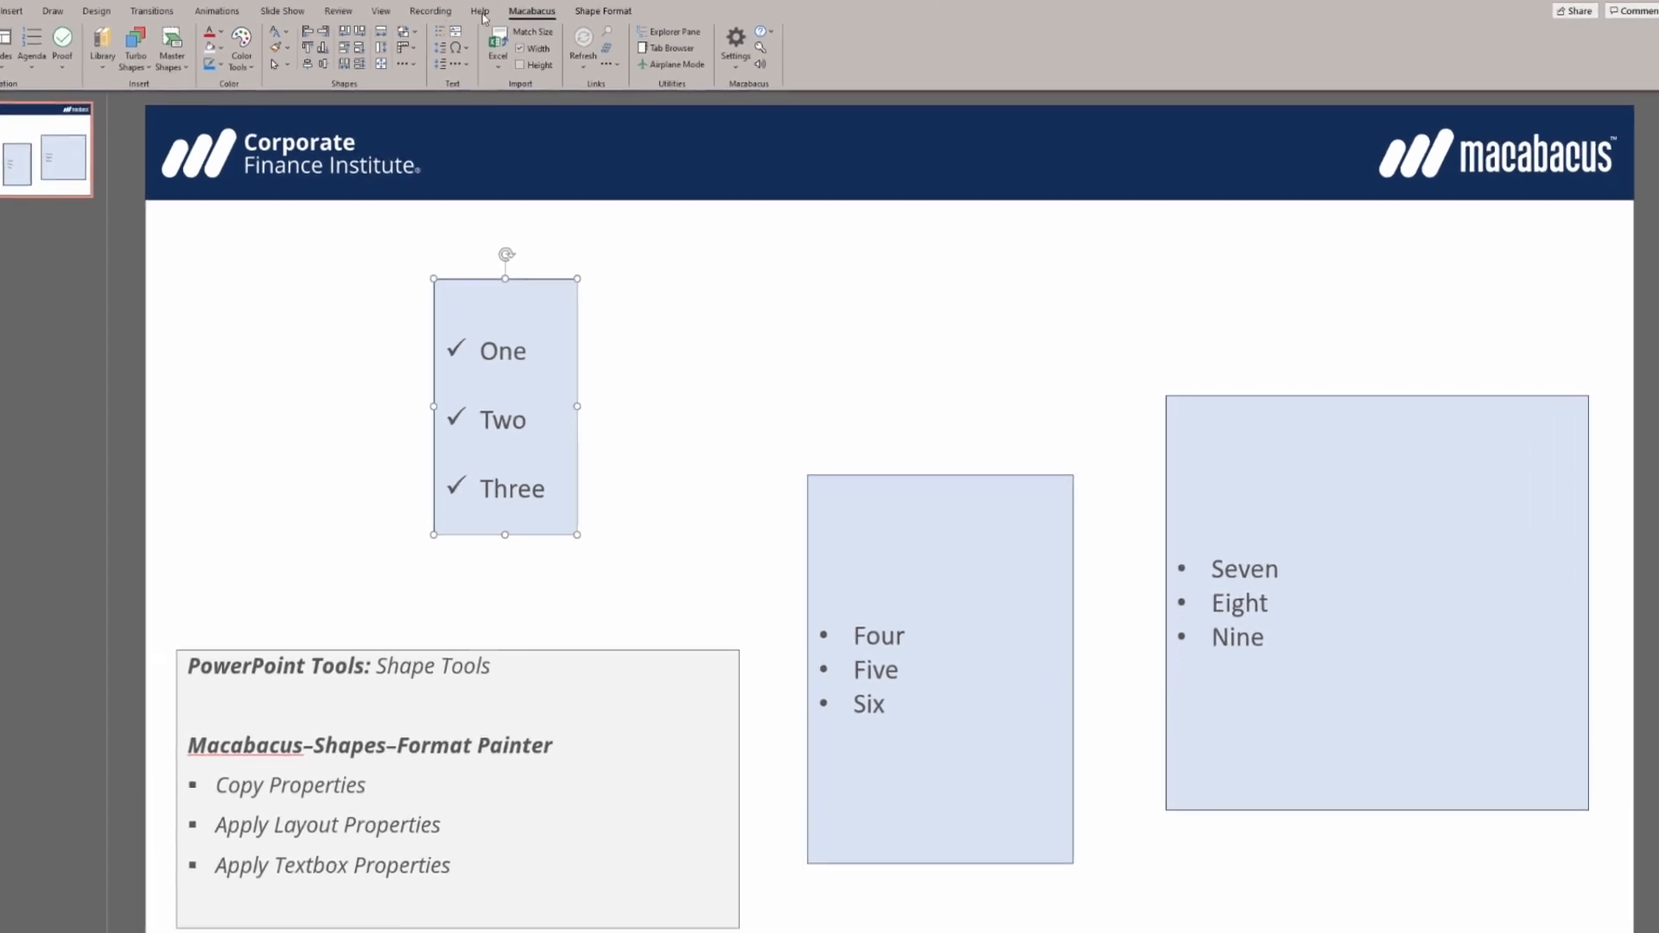
- Copy the upright One/Two/Three check-mark box's properties with the Macabacus Format Painter
left_click(215, 50)
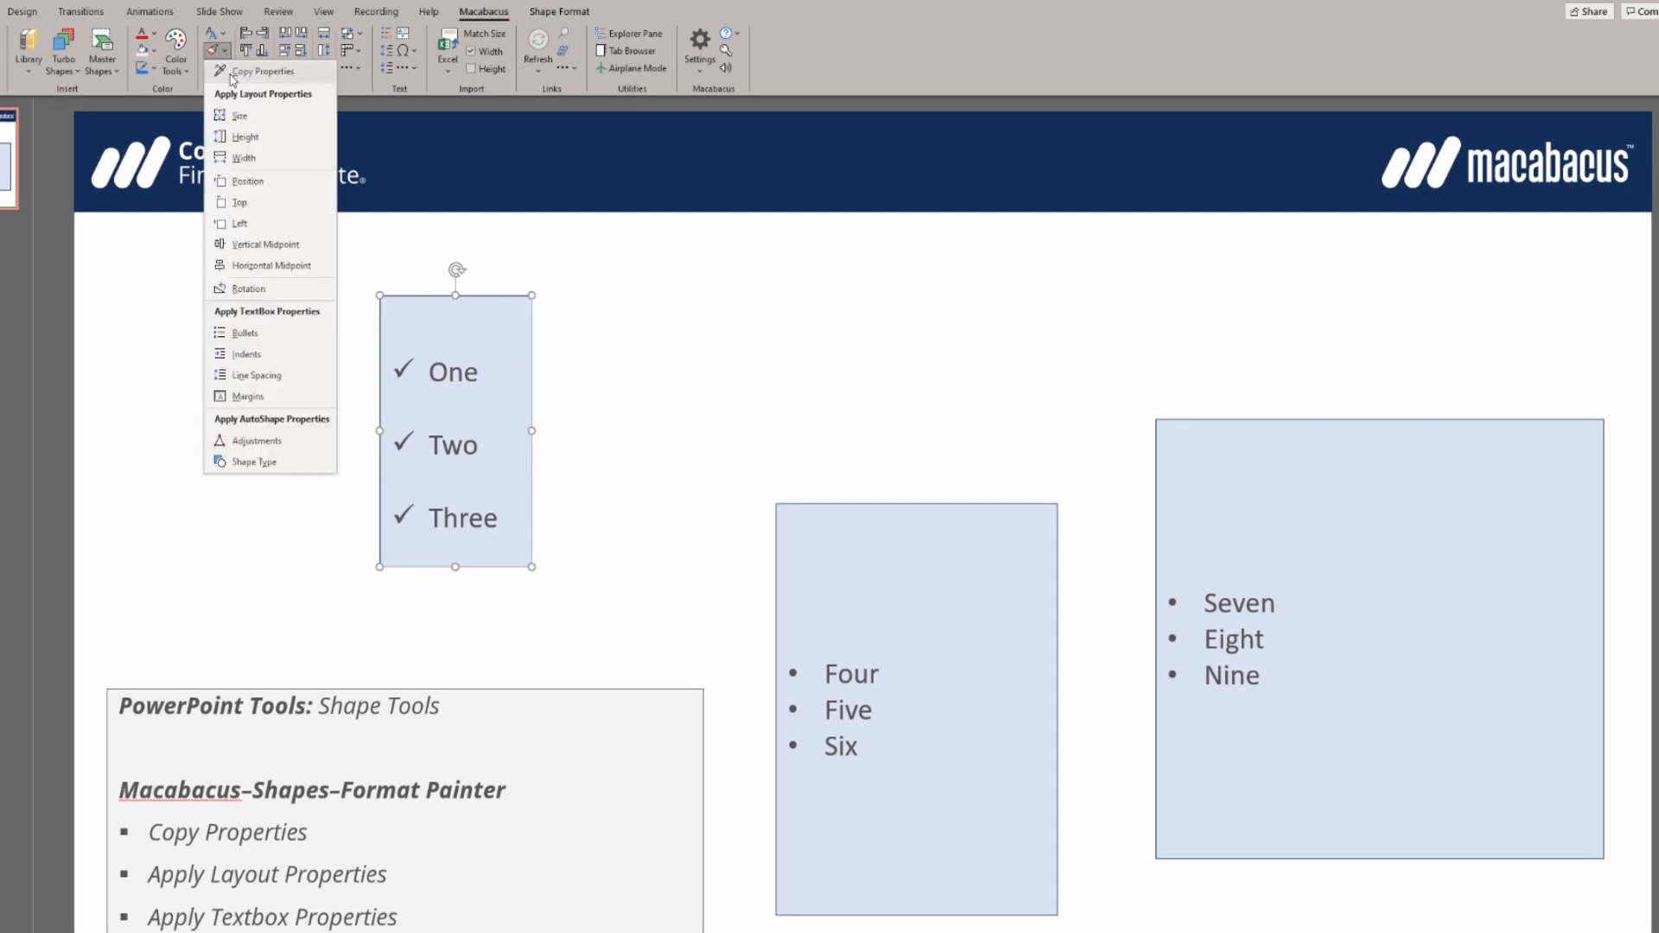
left_click(857, 410)
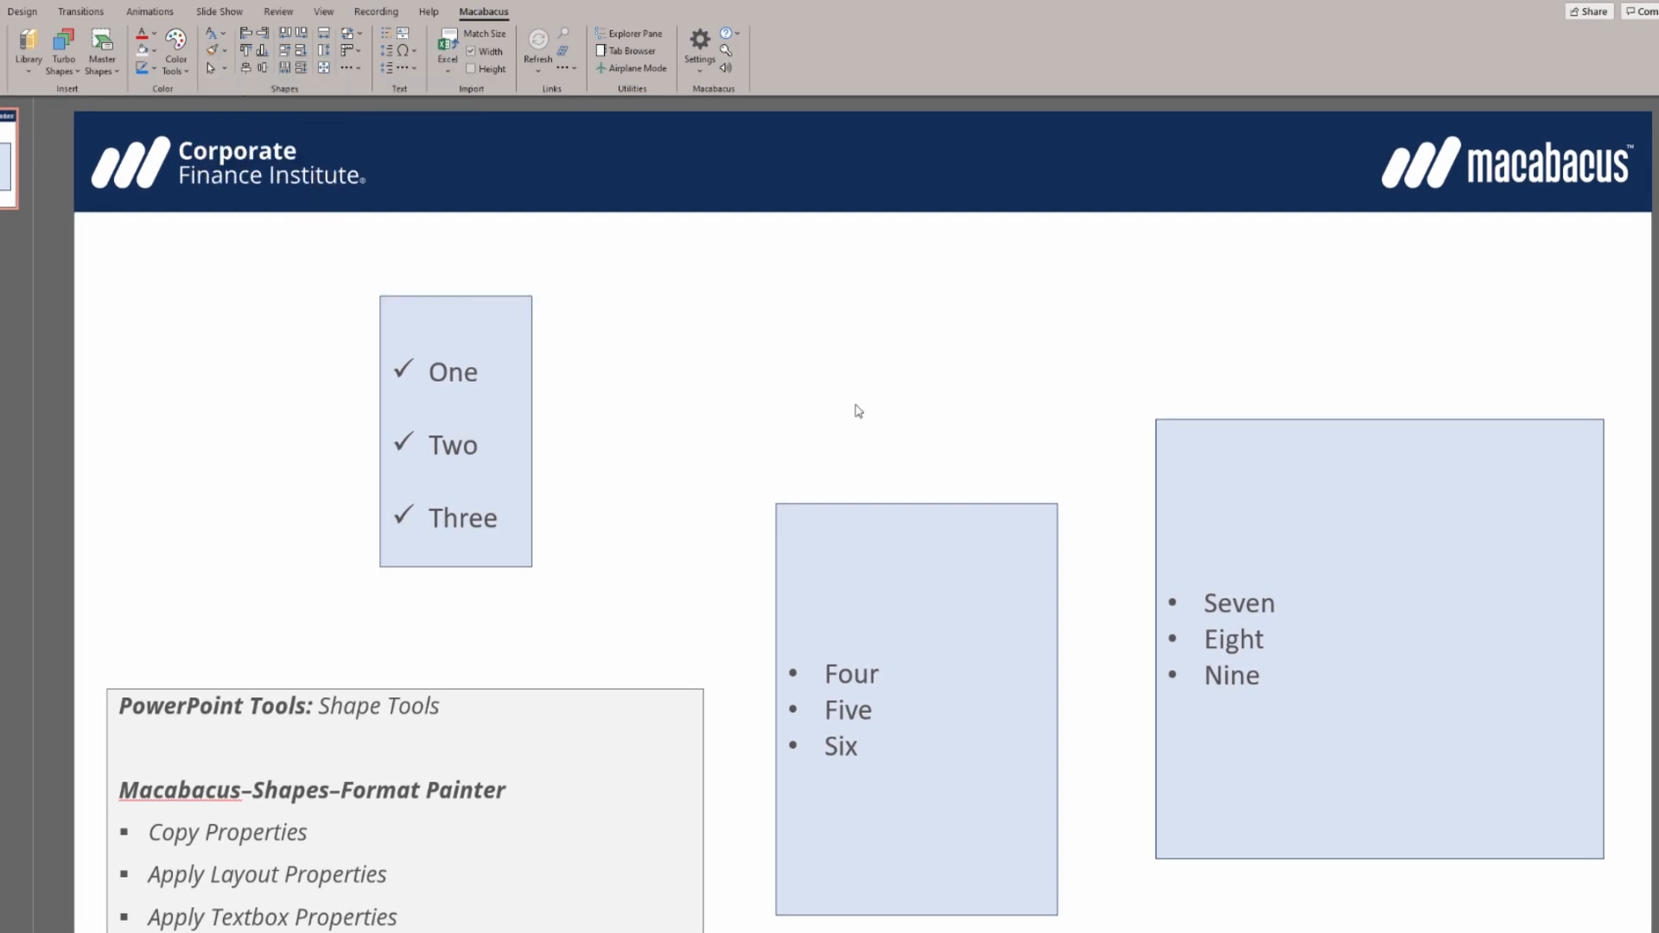
mouse_move(963, 543)
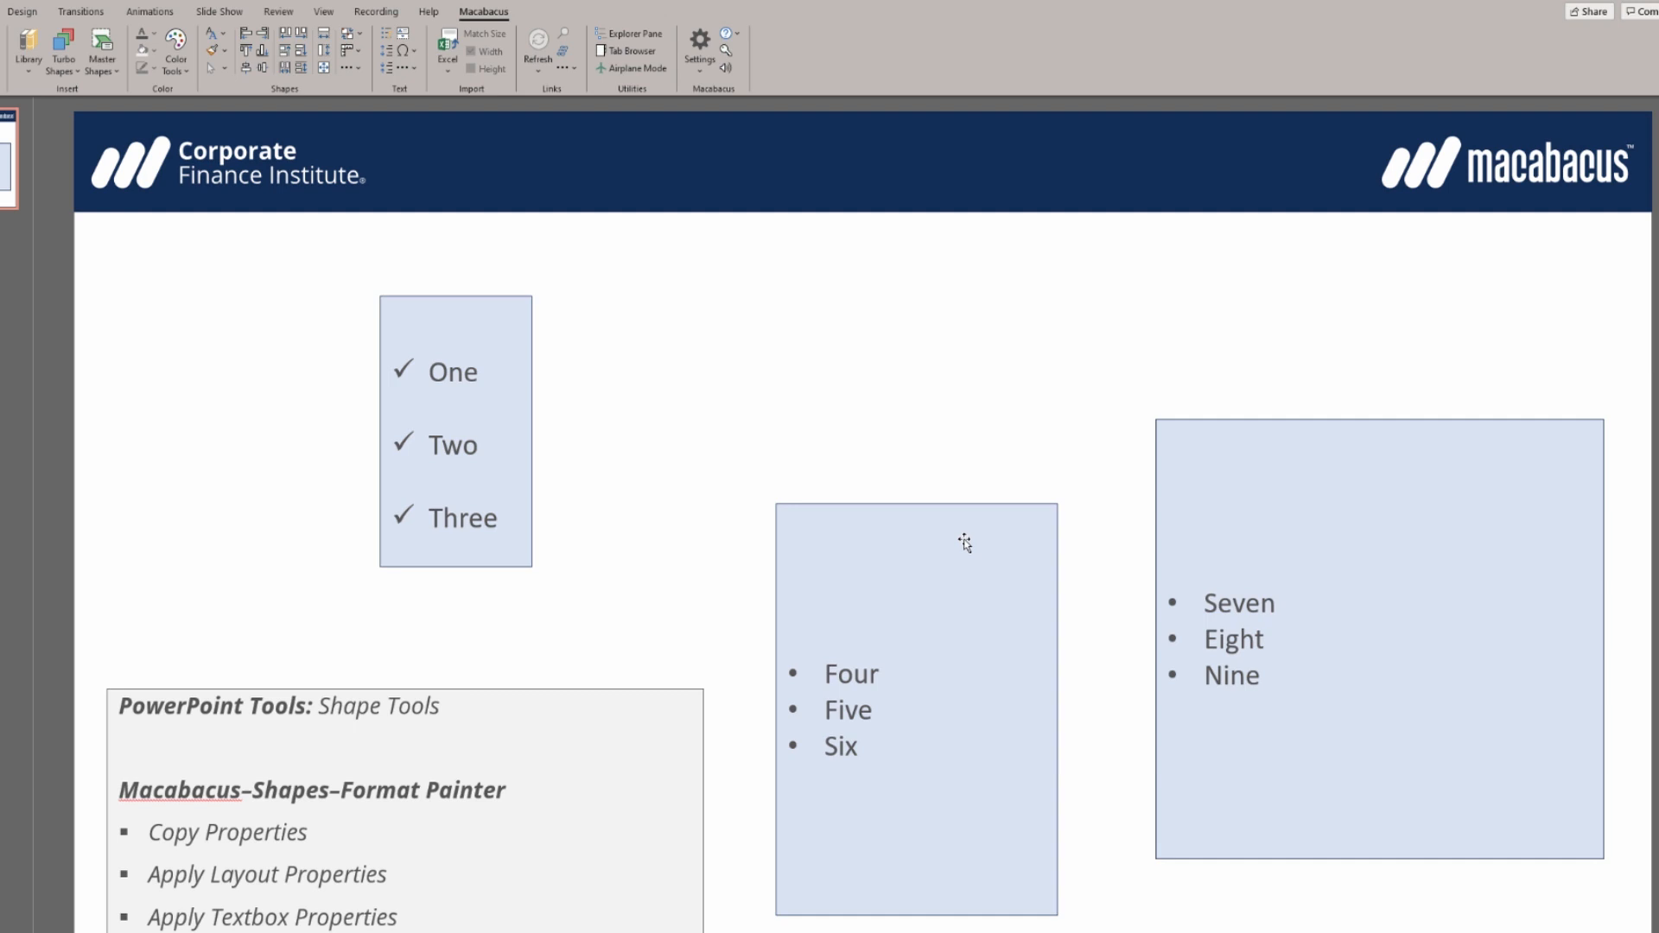
- Select the Four–Five–Six and Seven–Eight–Nine boxes and apply Size and Vertical Midpoint
left_click(916, 539)
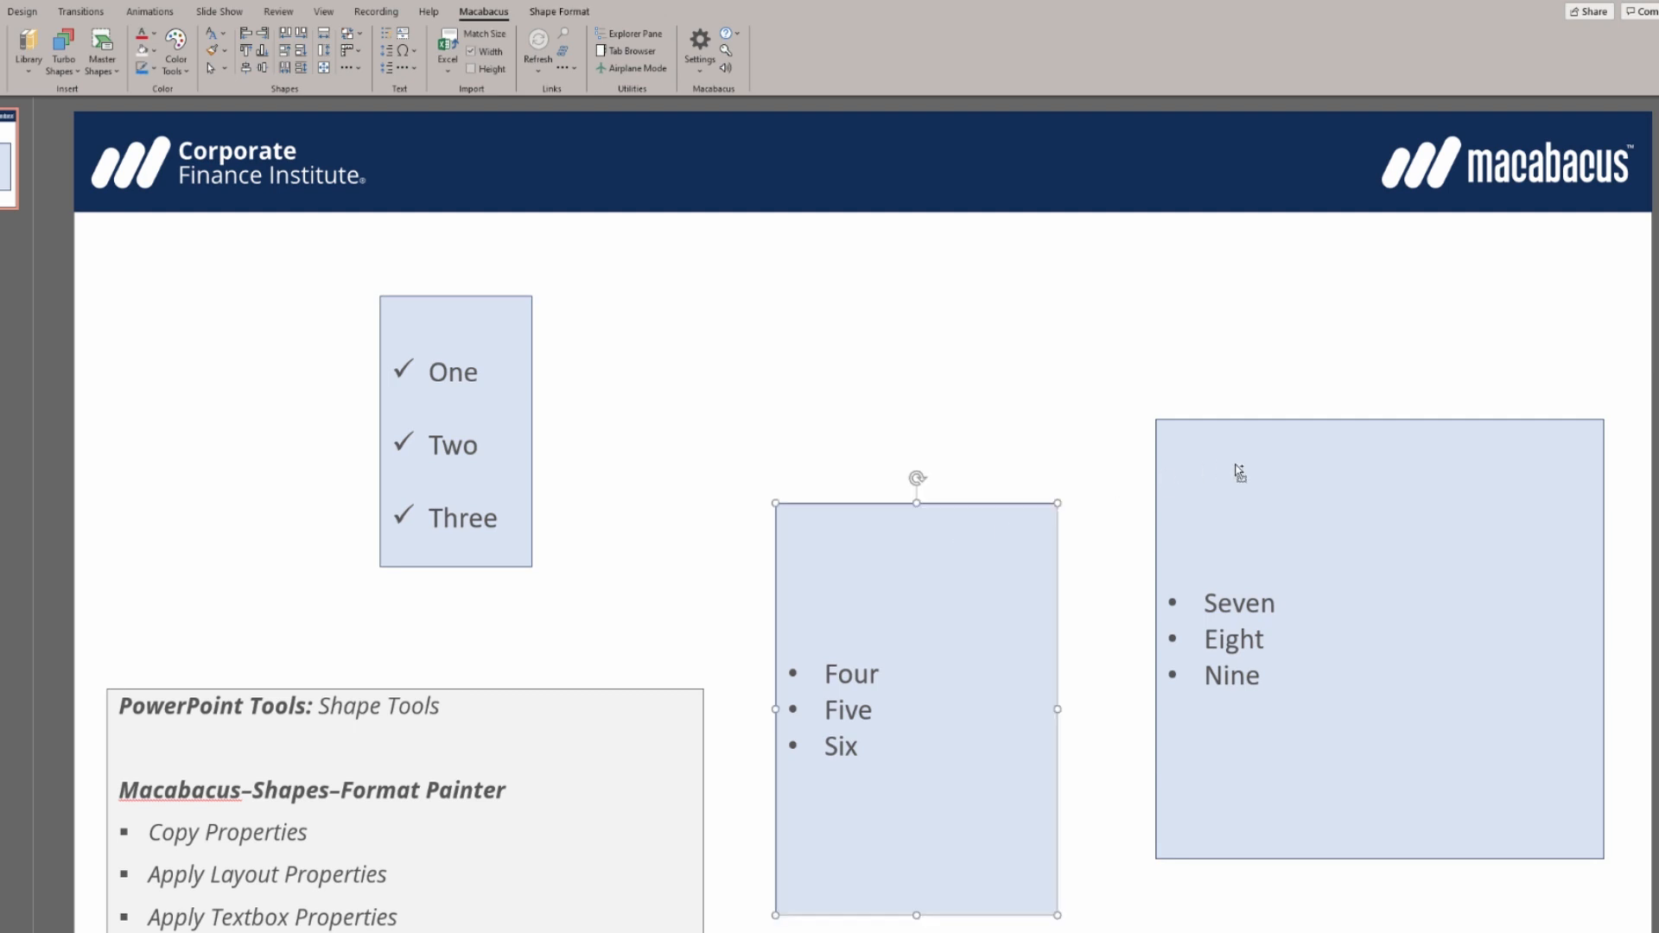
left_click(1238, 471)
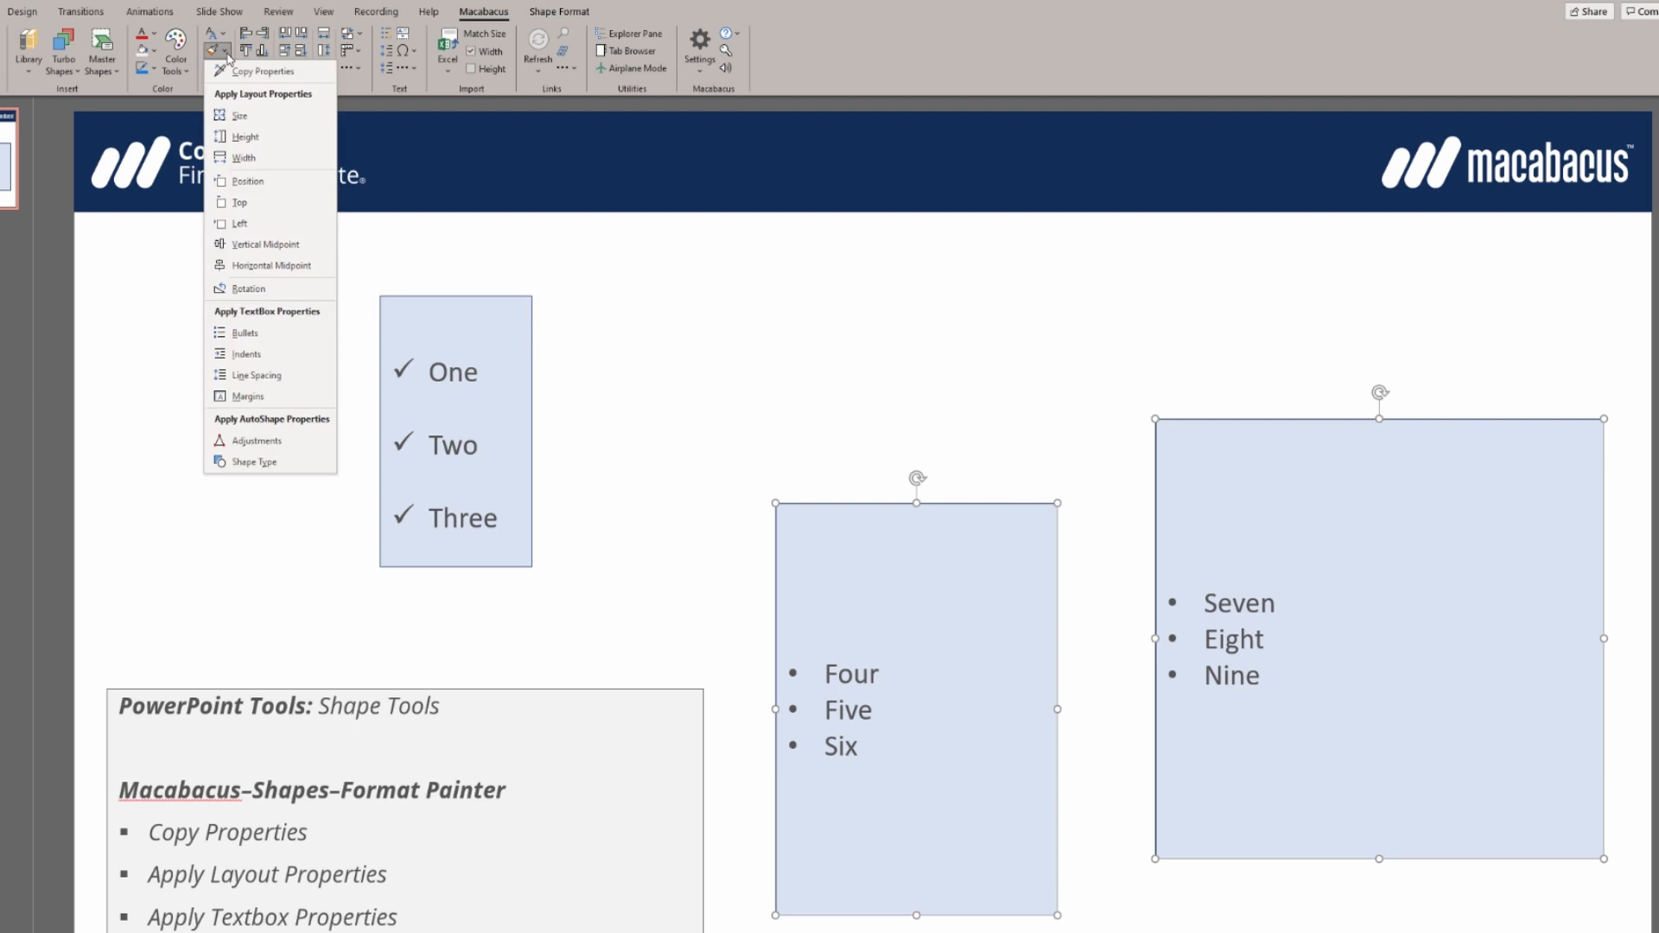
left_click(240, 114)
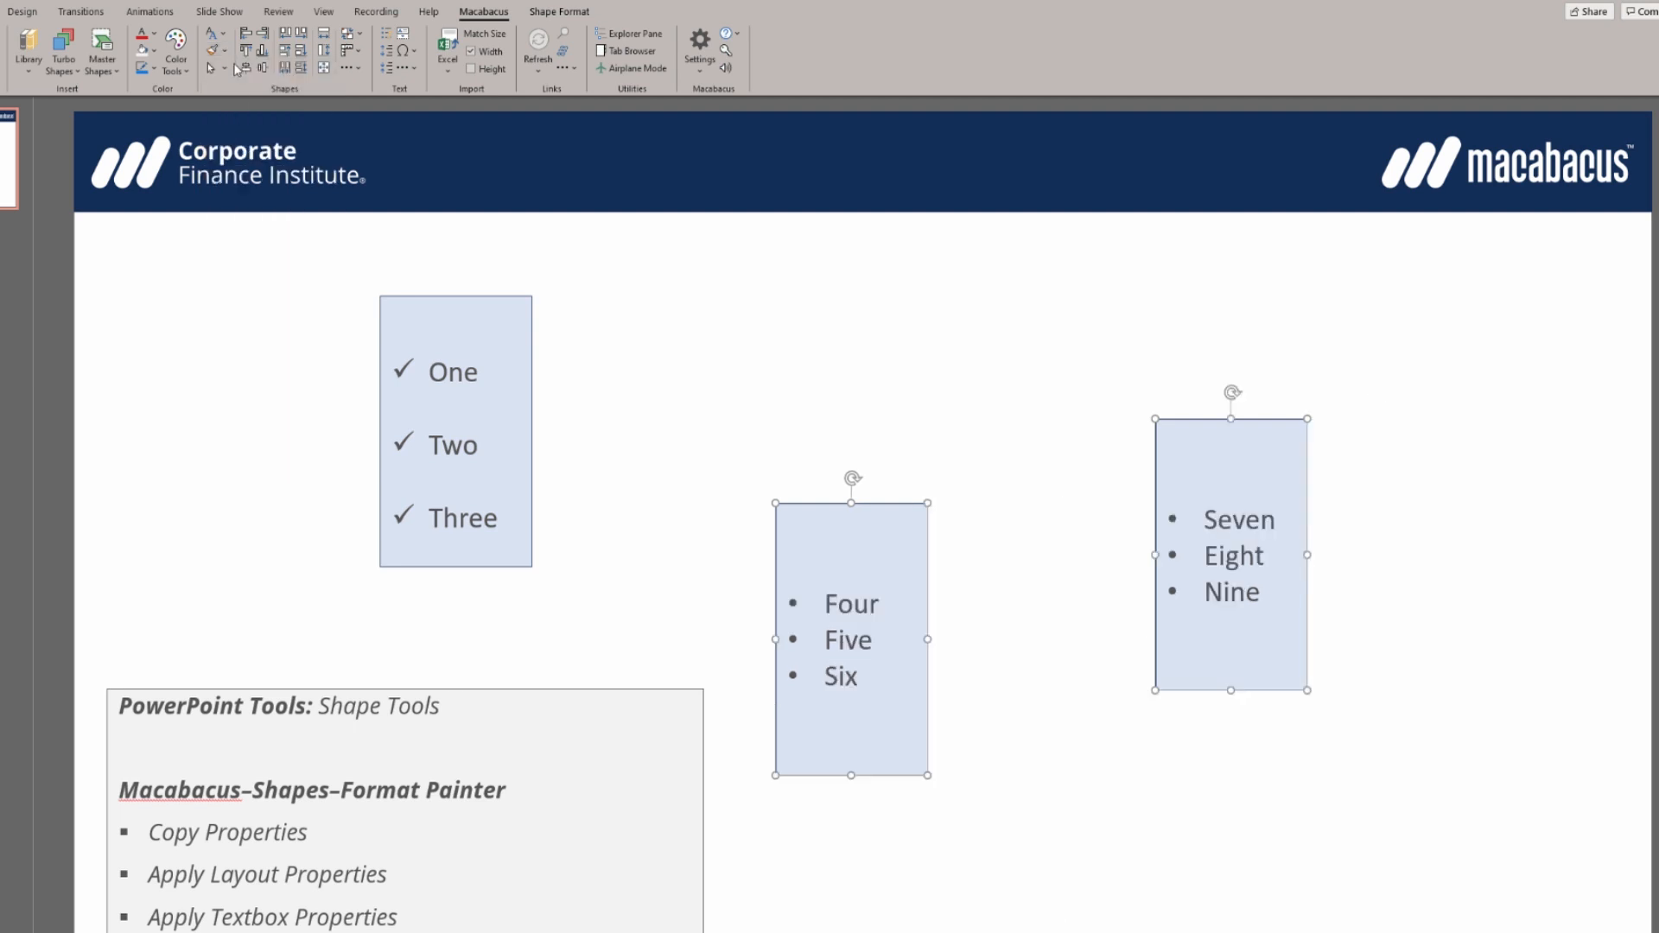
left_click(215, 51)
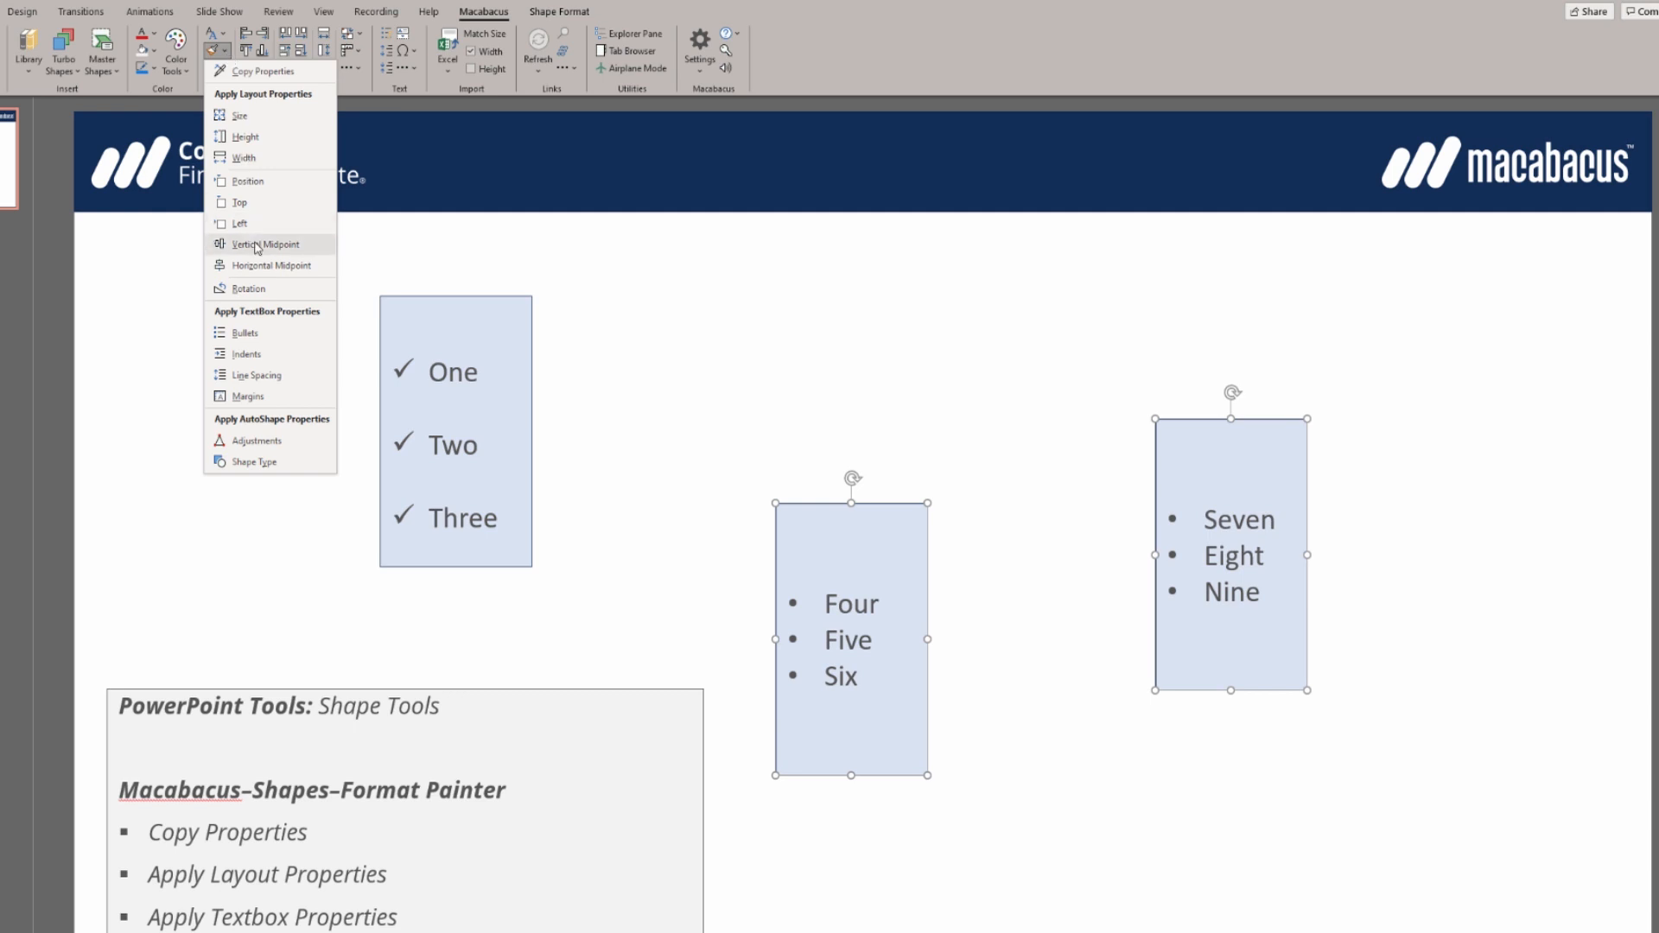
left_click(268, 245)
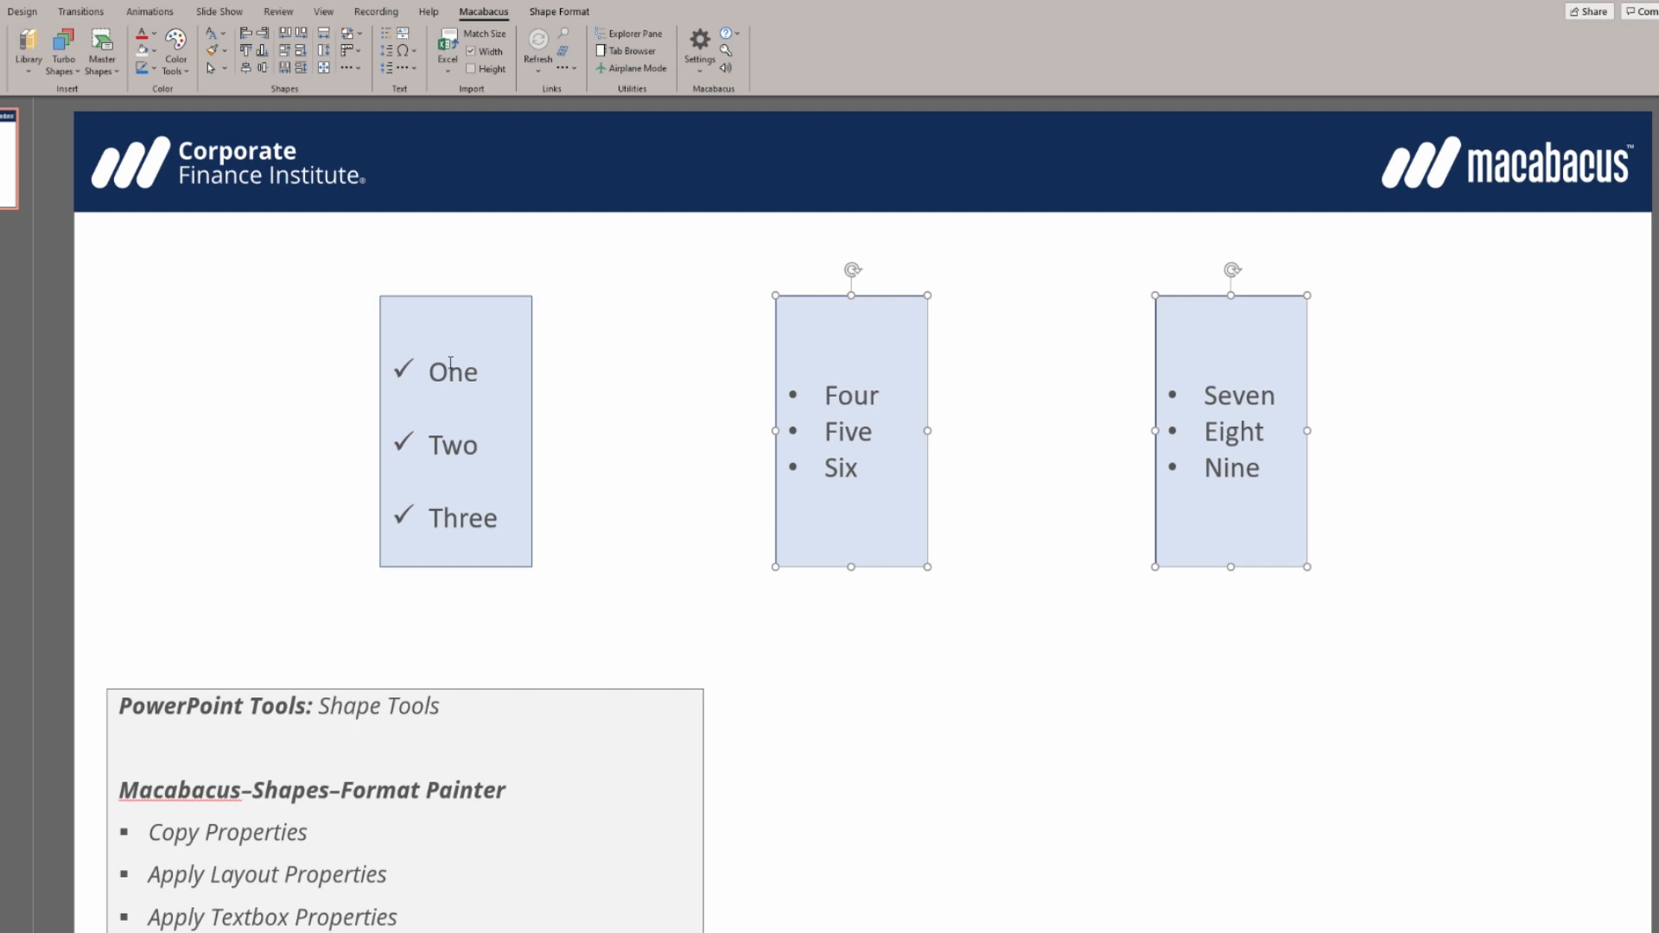
left_click(215, 55)
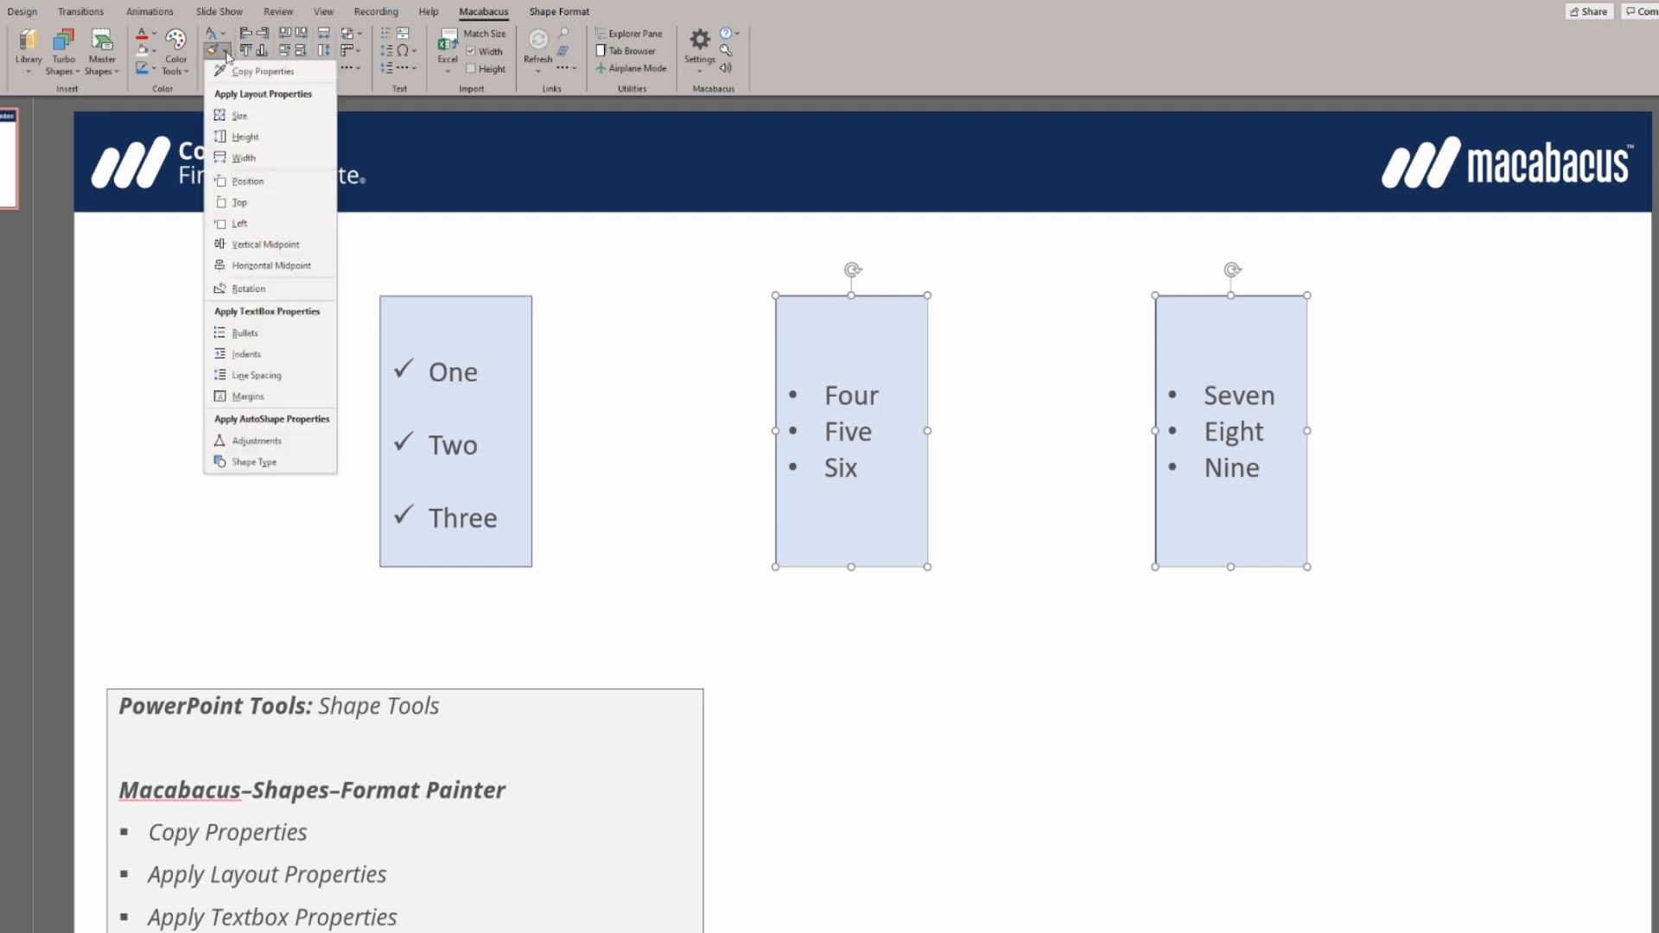
- Apply Bullets and Line Spacing so both boxes get check marks and the source's spacing
left_click(245, 331)
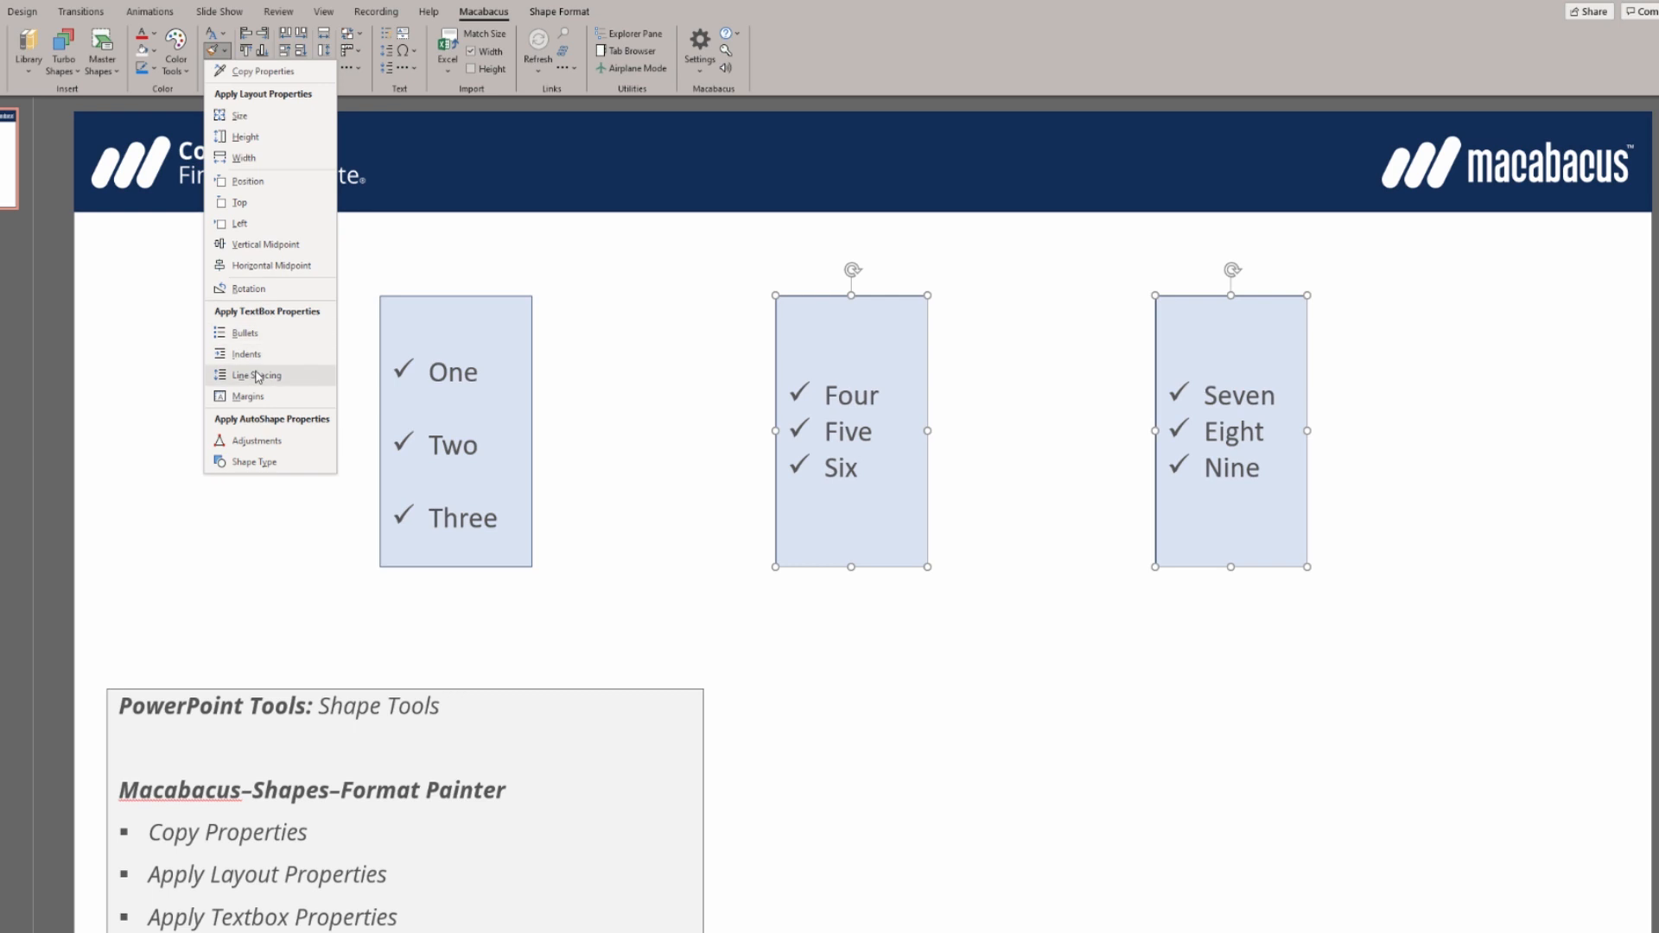
left_click(253, 376)
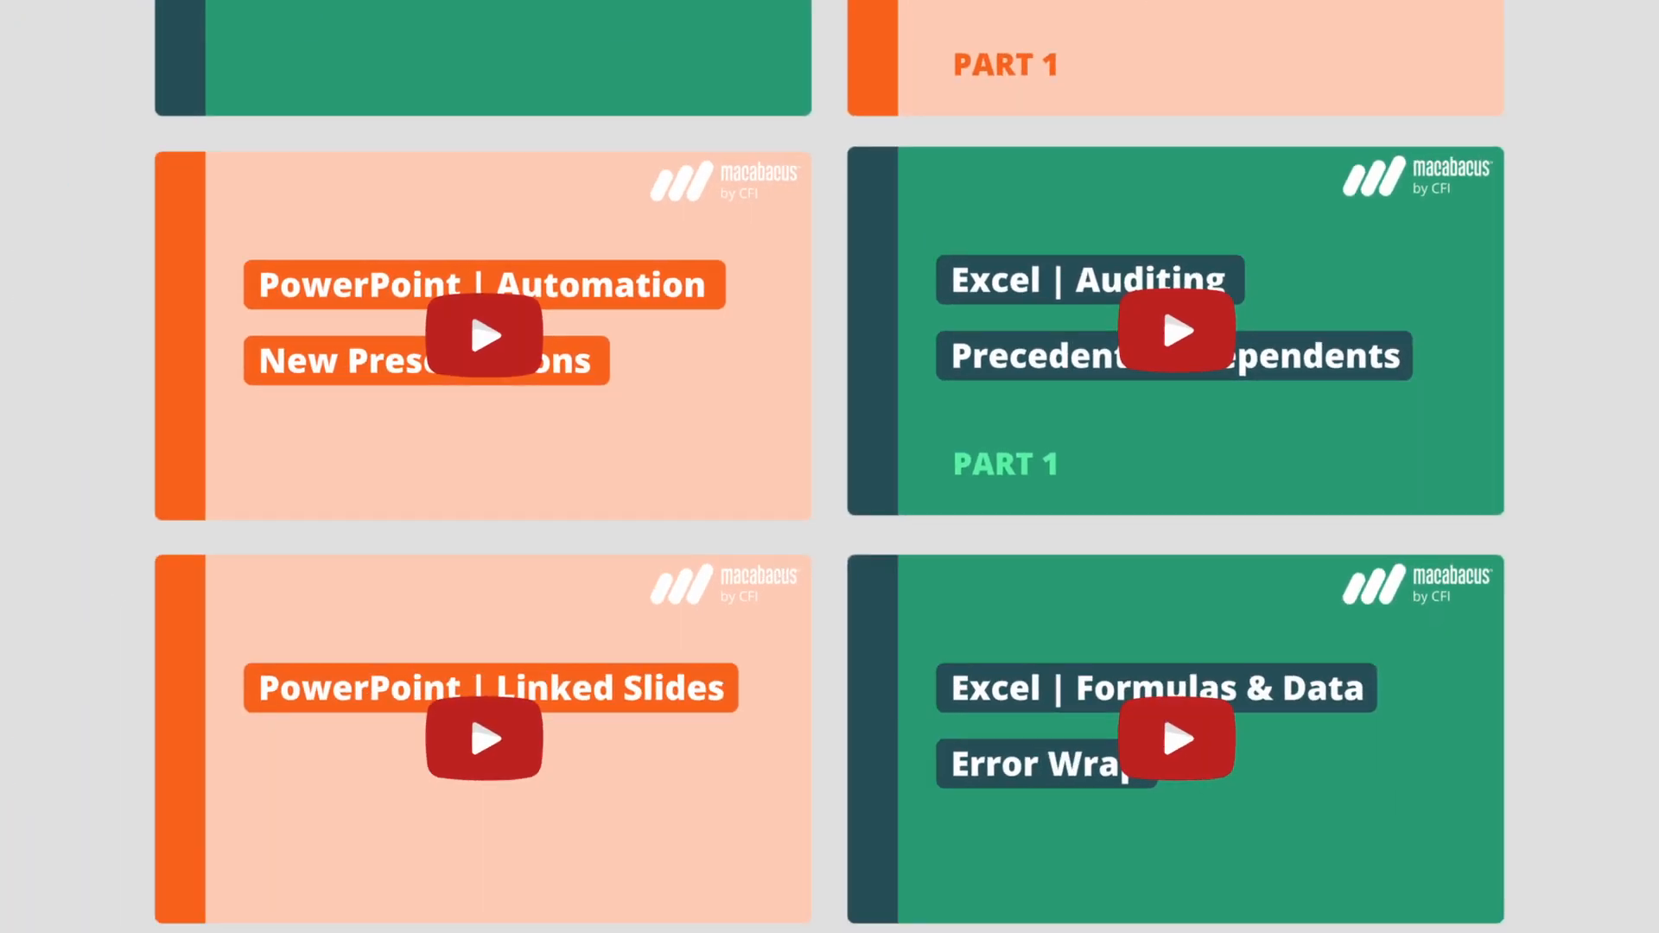
scroll("down", 3)
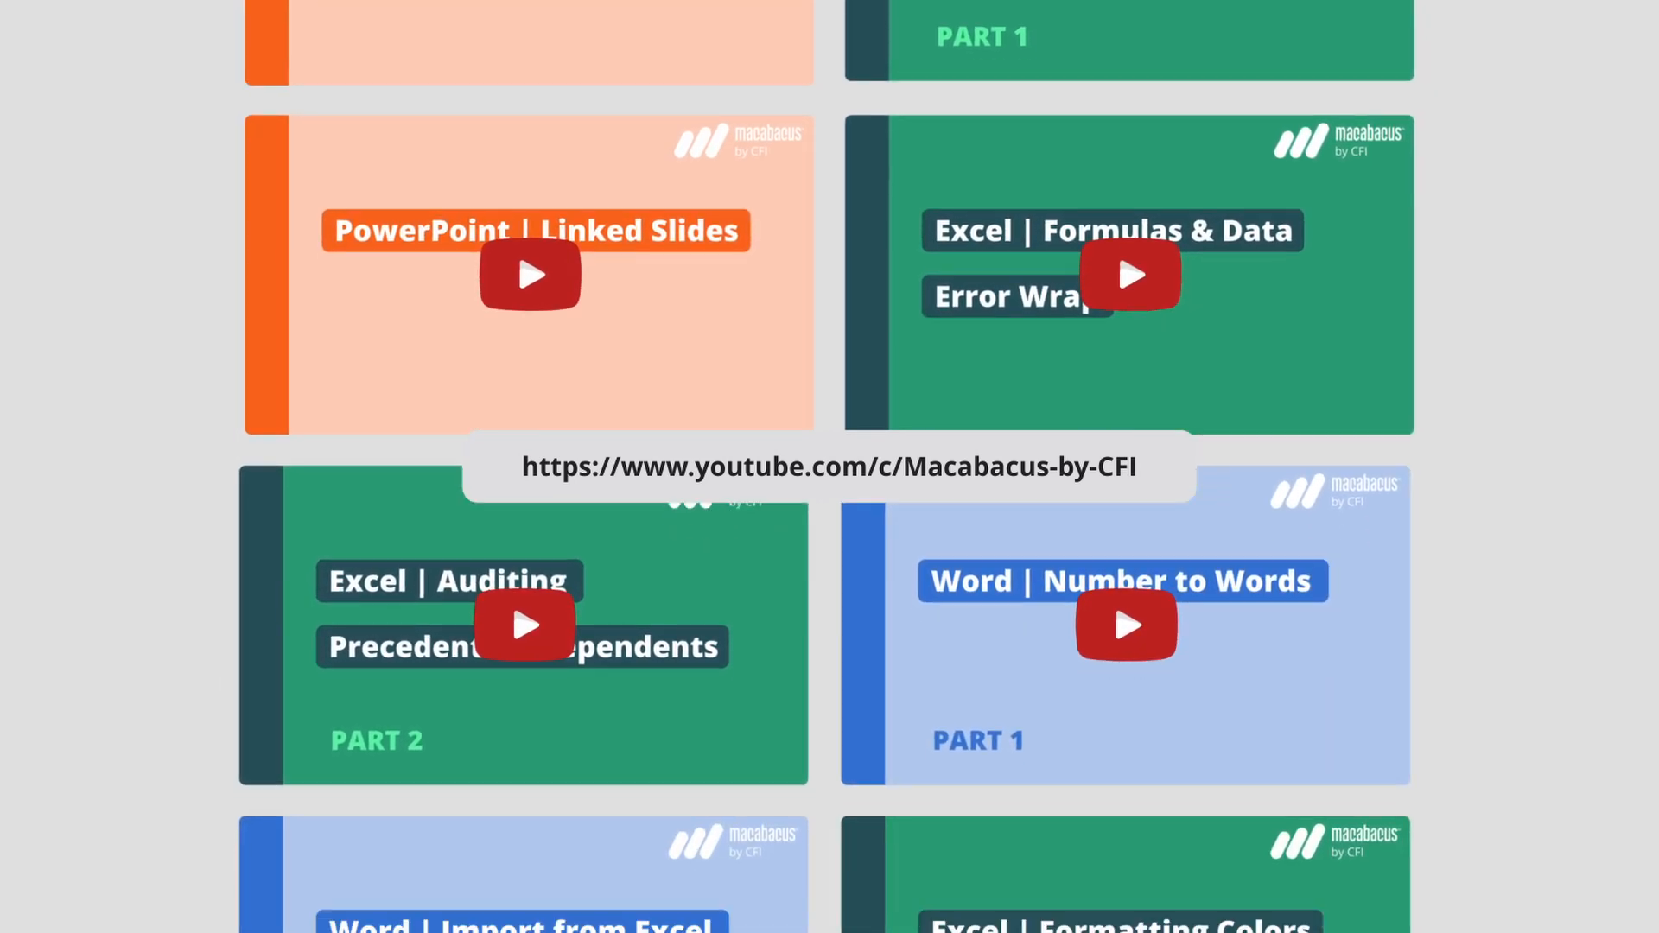